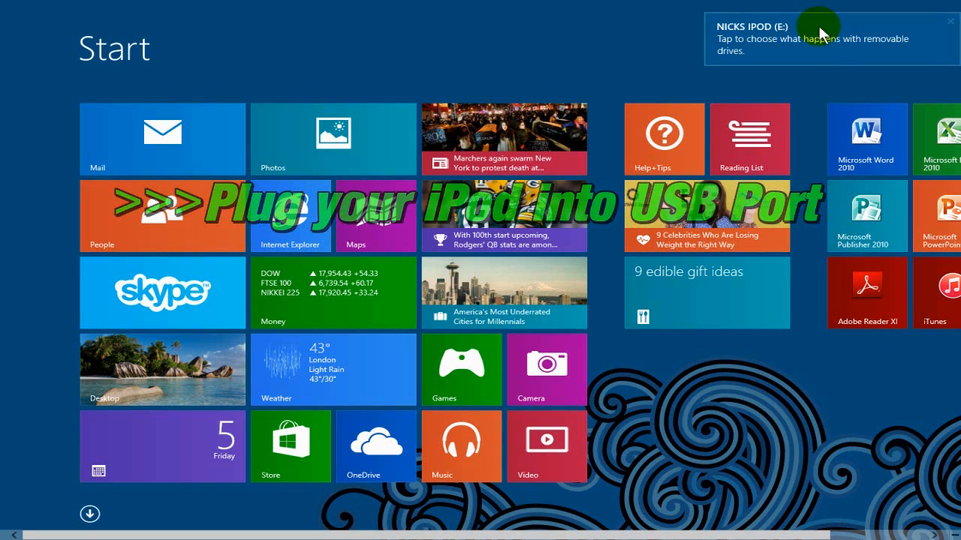
Open the NICKS IPOD (E:) drive from its notification to view its files
{"action": "left_click", "coordinate": [811, 38]}
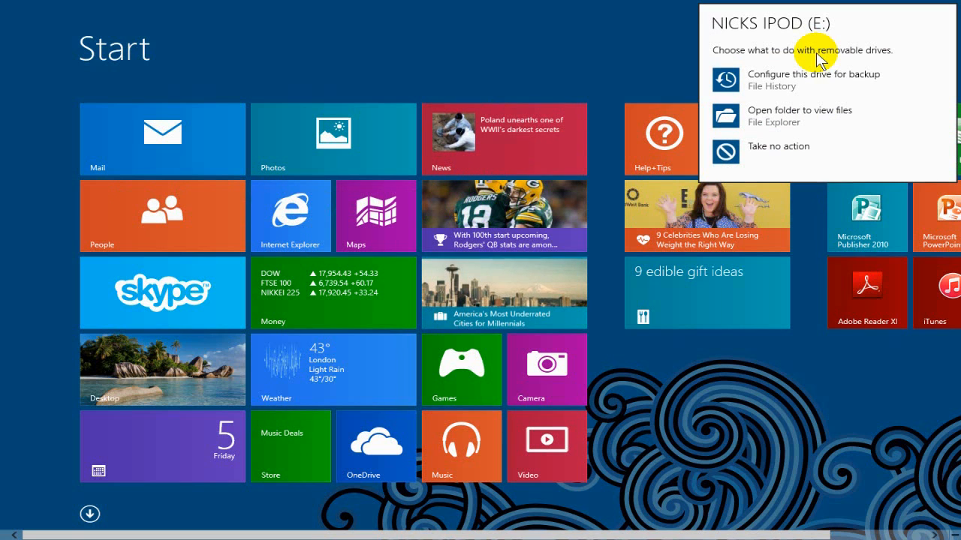
{"action": "mouse_move", "coordinate": [808, 117]}
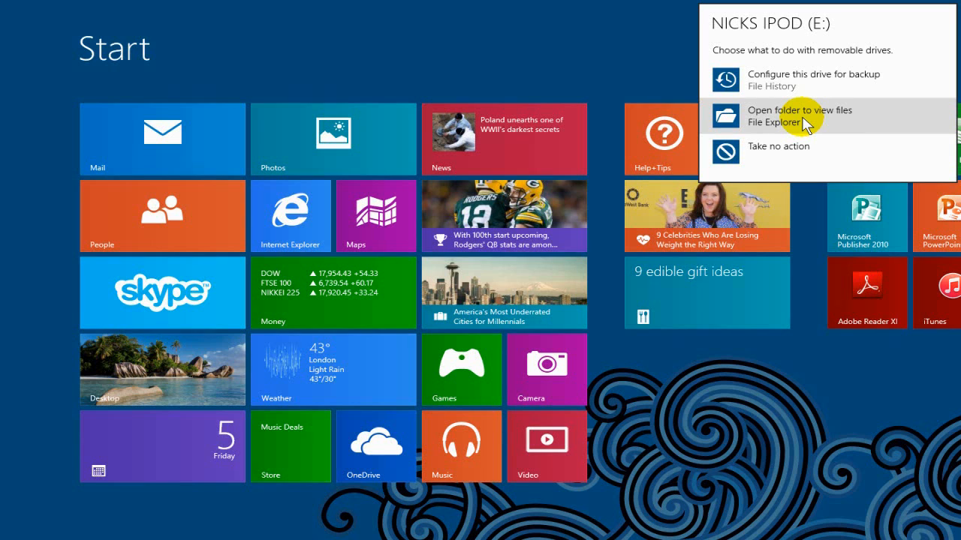
{"action": "left_click", "coordinate": [799, 114]}
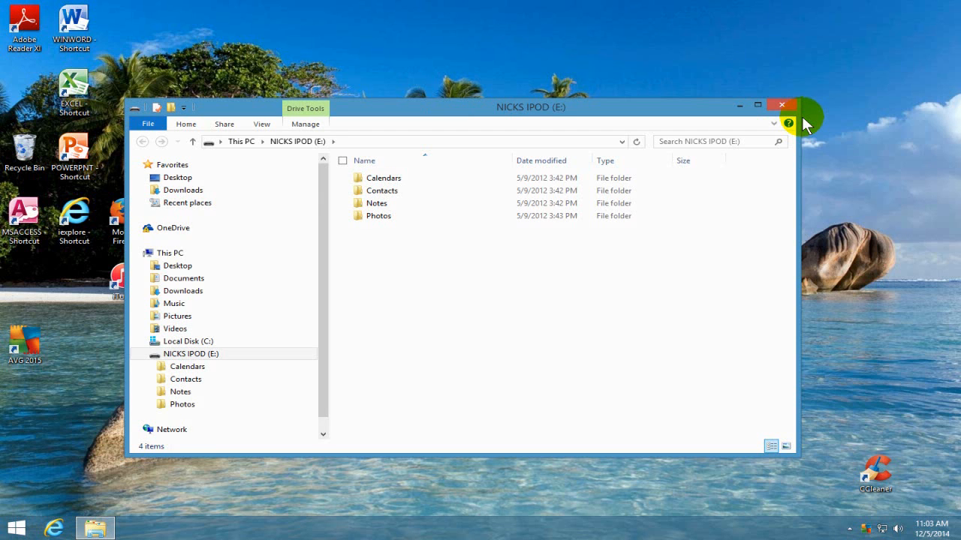
{"action": "mouse_move", "coordinate": [698, 98]}
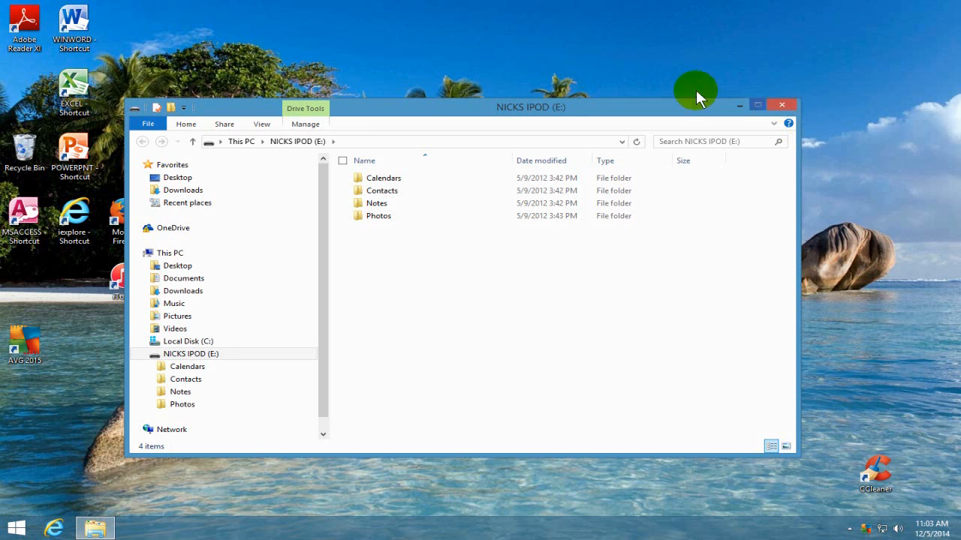
{"action": "mouse_move", "coordinate": [608, 284]}
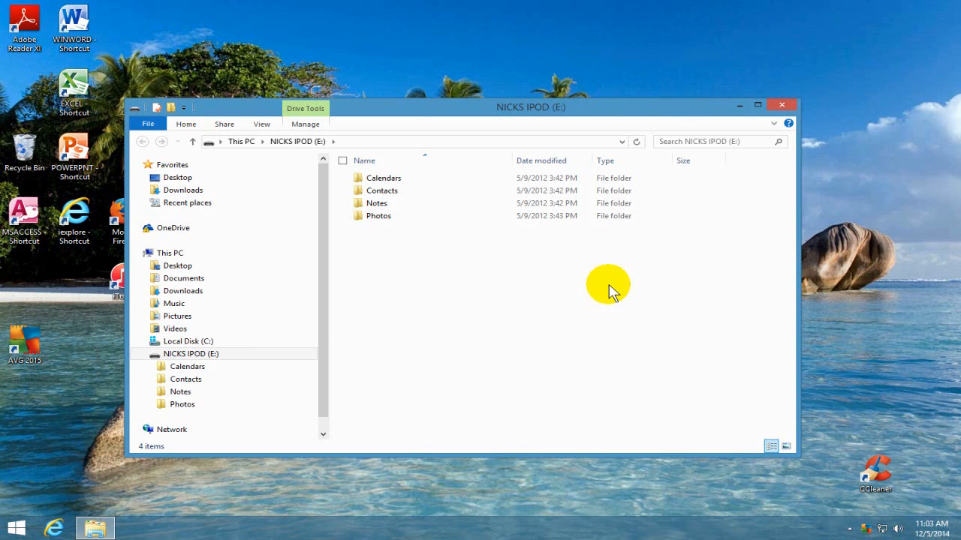
{"action": "mouse_move", "coordinate": [783, 105]}
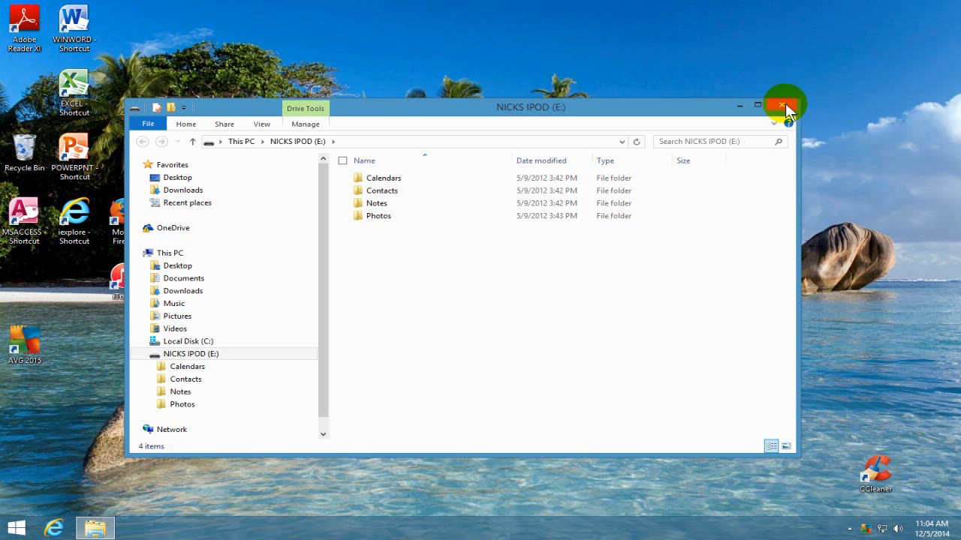
Close the NICKS IPOD (E:) Explorer window, leaving the desktop
{"action": "left_click", "coordinate": [782, 105]}
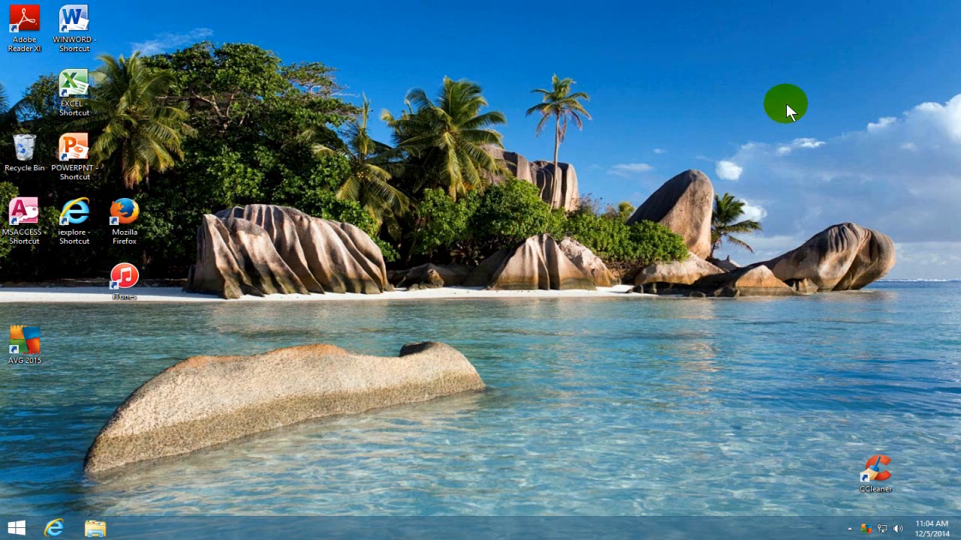
Open and close File Explorer on This PC twice via the Start button shortcuts
{"action": "left_click", "coordinate": [123, 282]}
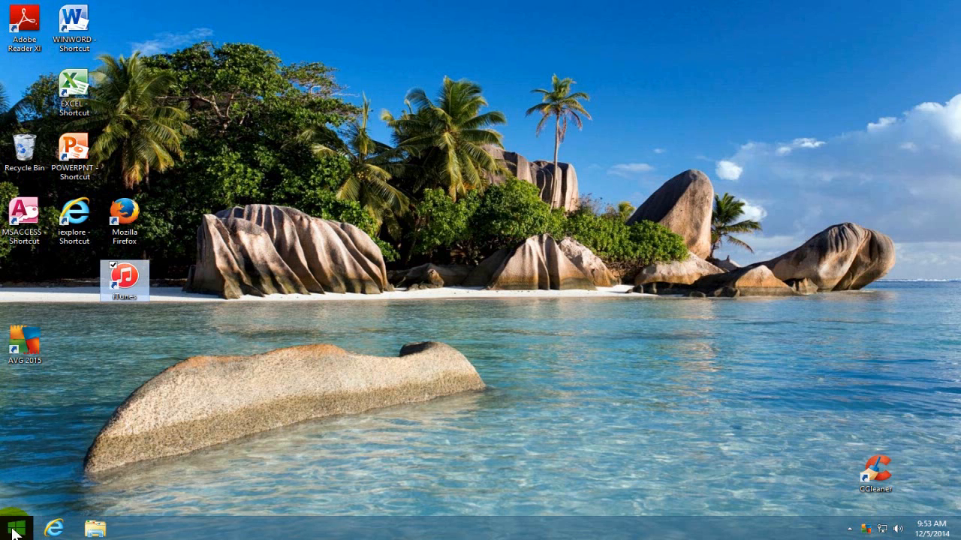
{"action": "right_click", "coordinate": [12, 533]}
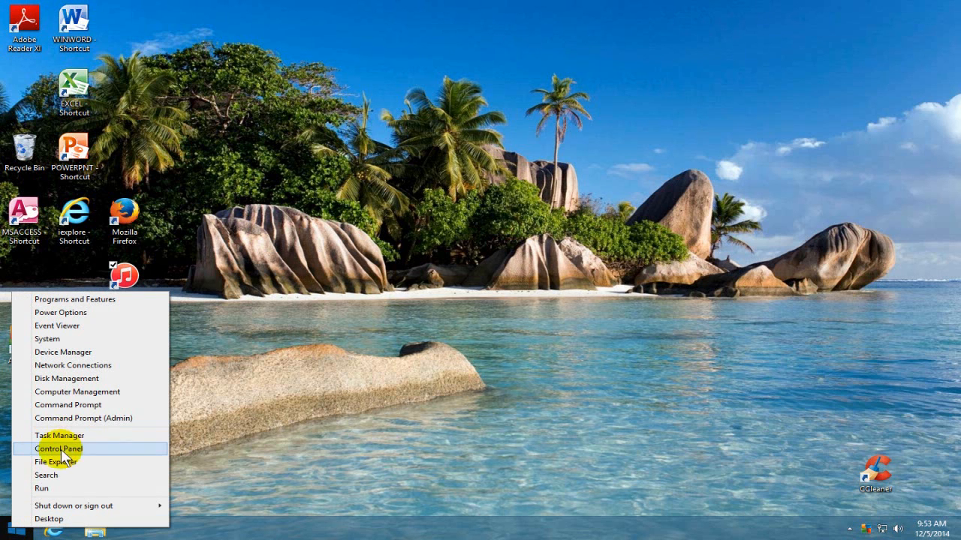
{"action": "left_click", "coordinate": [55, 462]}
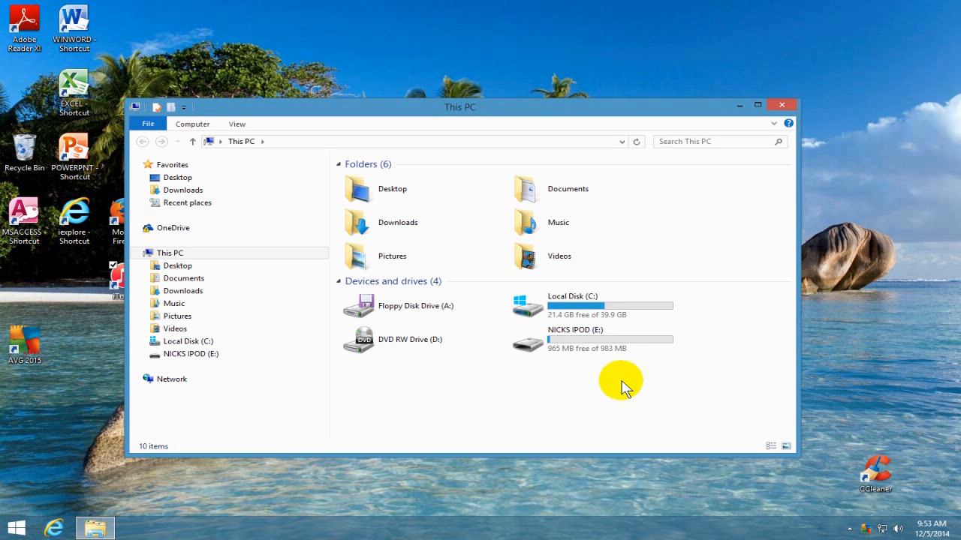
{"action": "left_click", "coordinate": [780, 105]}
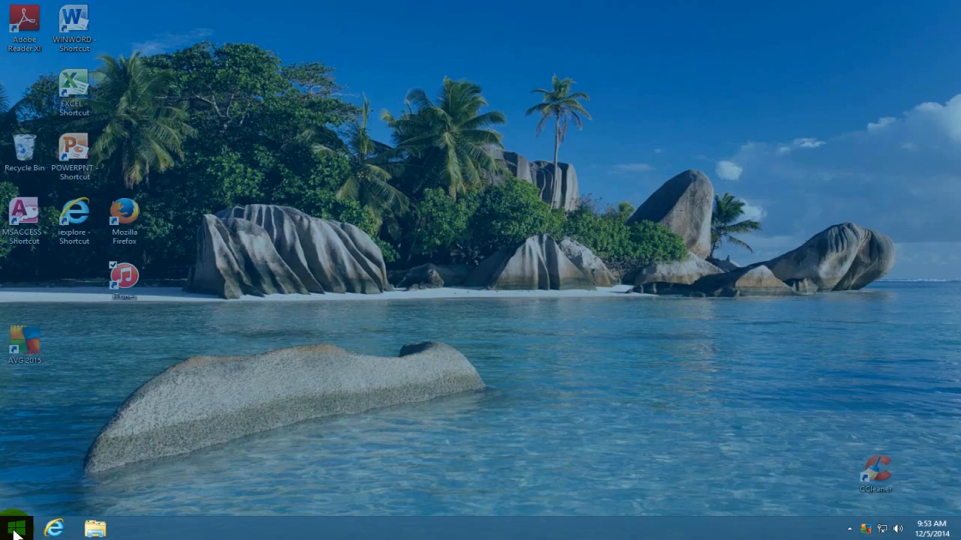
{"action": "right_click", "coordinate": [12, 528]}
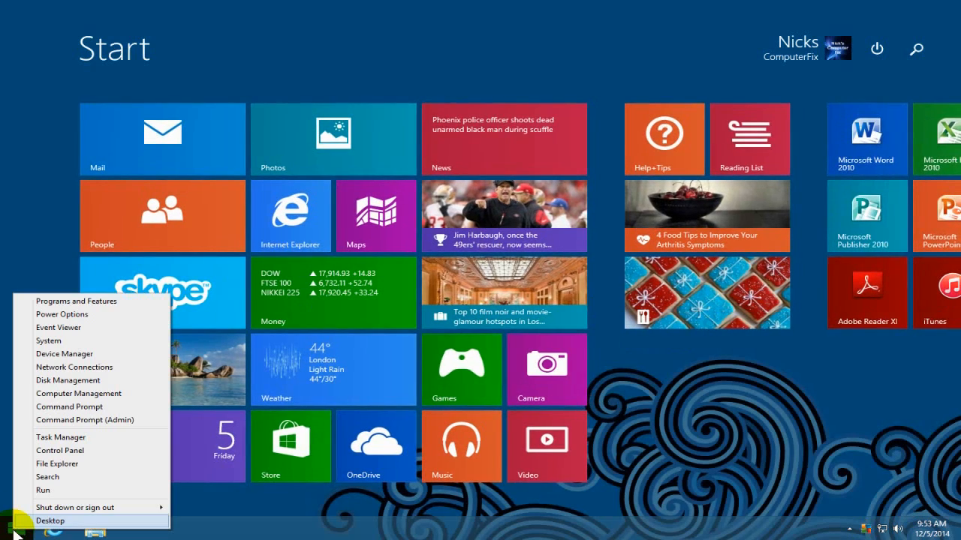
{"action": "mouse_move", "coordinate": [57, 463]}
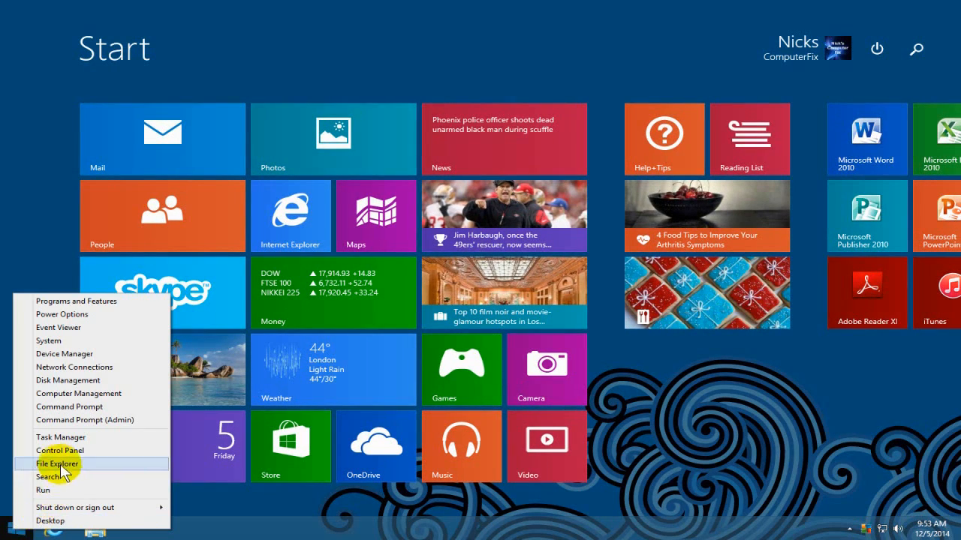
{"action": "left_click", "coordinate": [57, 463]}
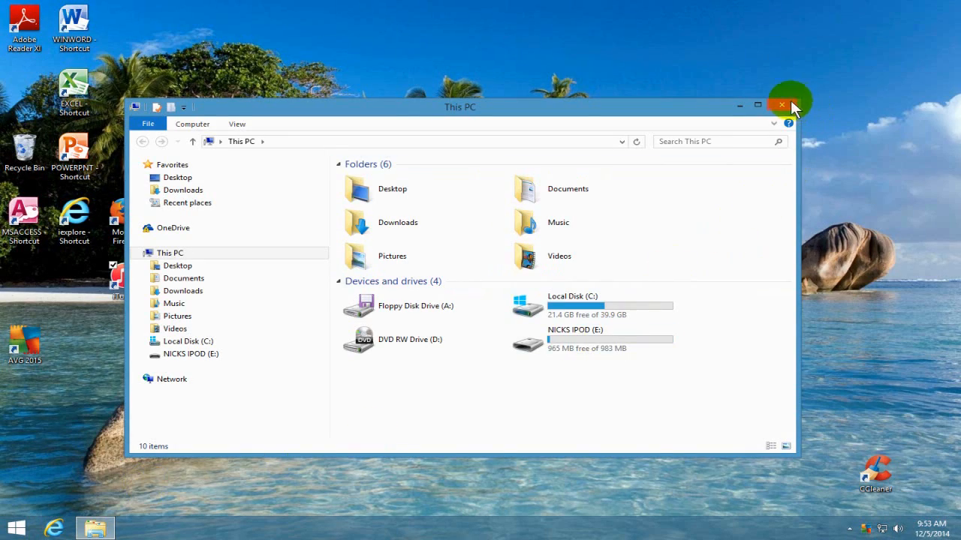
{"action": "left_click", "coordinate": [780, 105]}
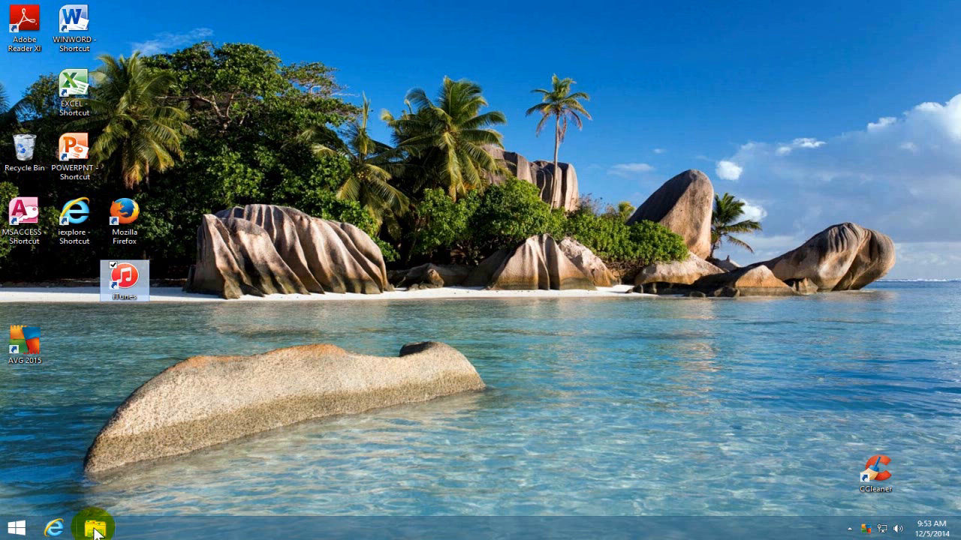
Reopen File Explorer from the taskbar and select the NICKS IPOD (E:) drive
{"action": "left_click", "coordinate": [91, 525]}
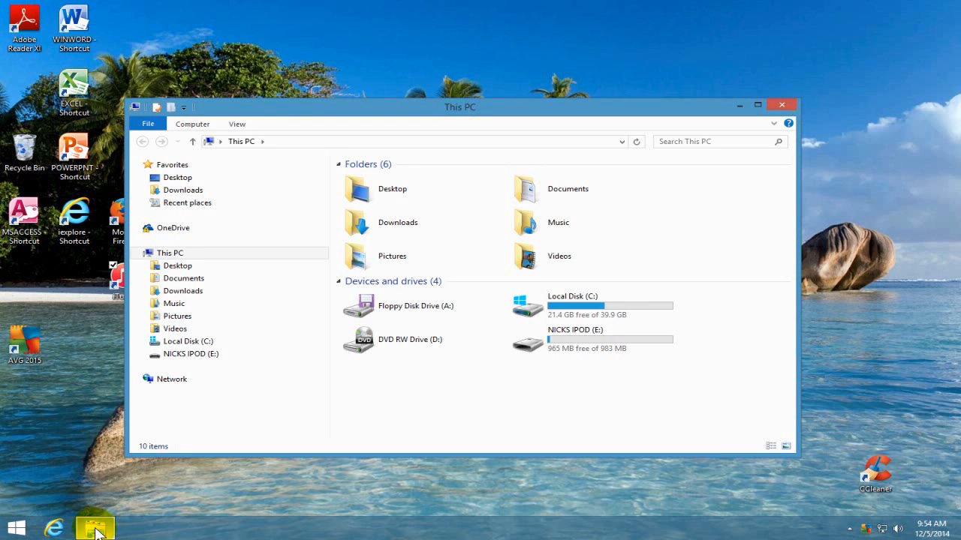
{"action": "mouse_move", "coordinate": [577, 374]}
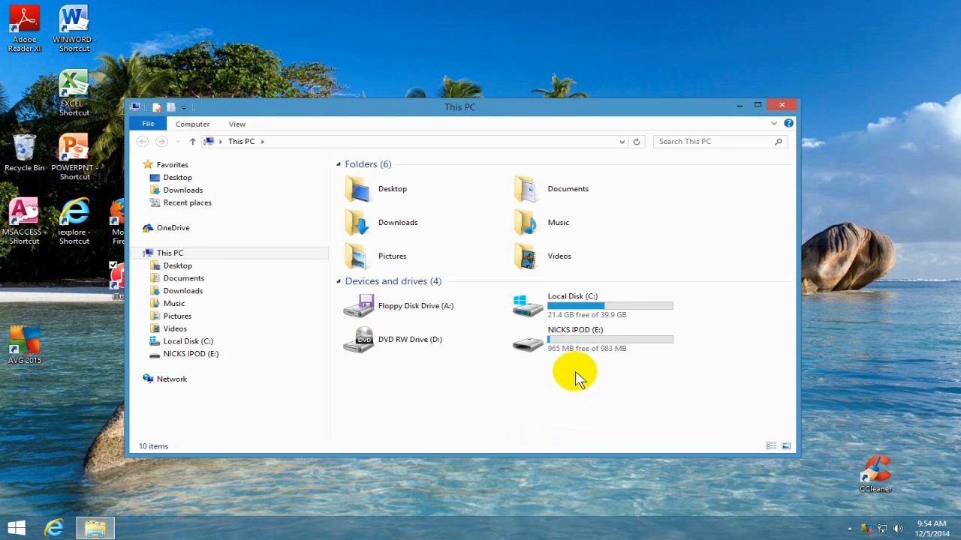
{"action": "left_click", "coordinate": [575, 340]}
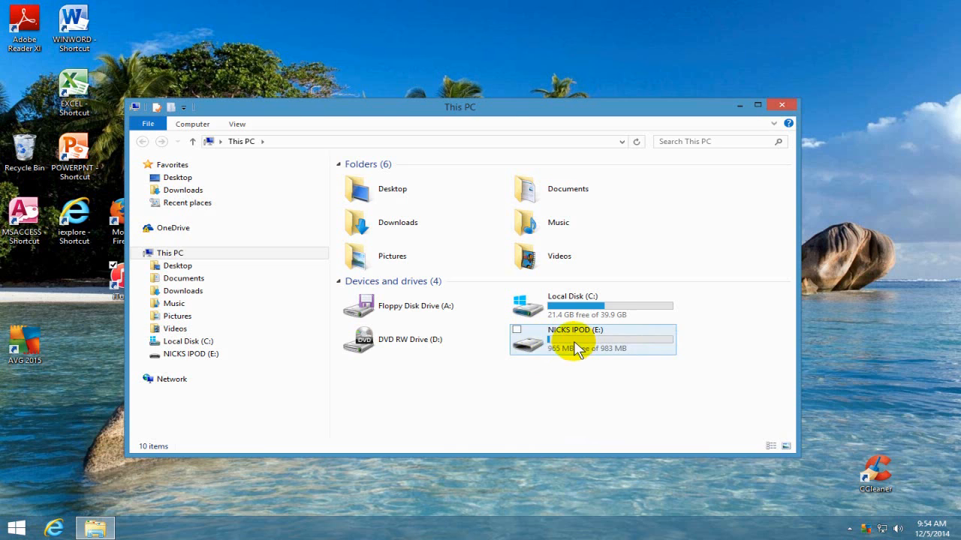
Open the NICKS IPOD (E:) drive and bring up its Folder Options dialog
{"action": "double_click", "coordinate": [575, 338]}
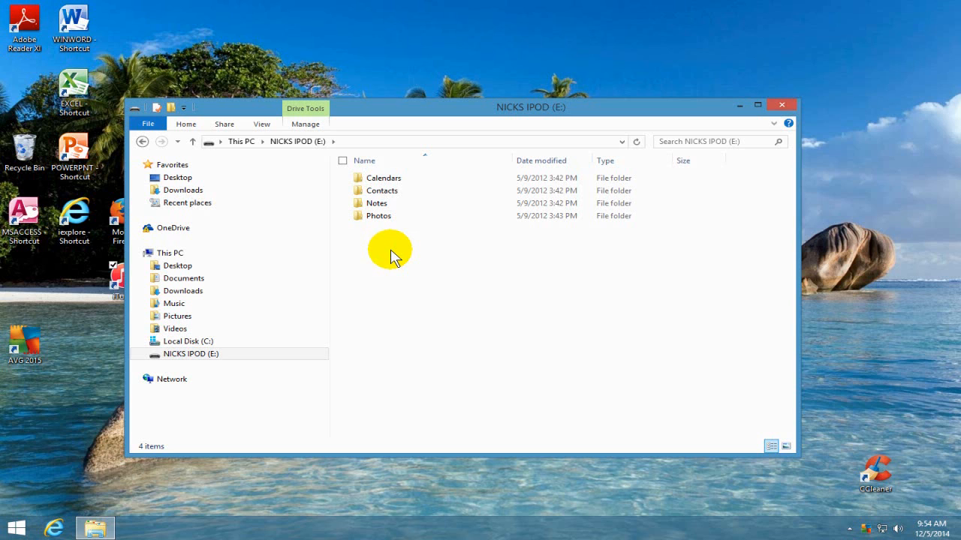
{"action": "mouse_move", "coordinate": [384, 276]}
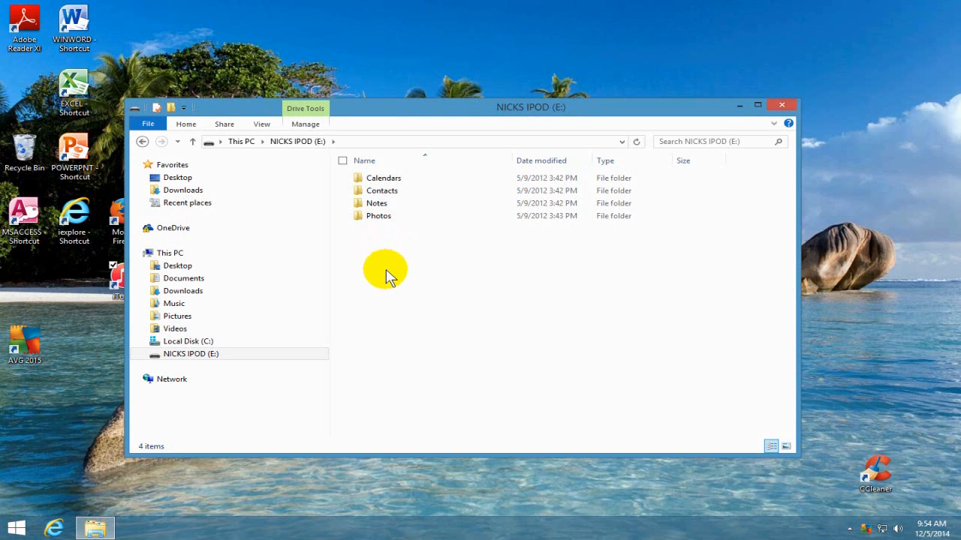
{"action": "mouse_move", "coordinate": [398, 273]}
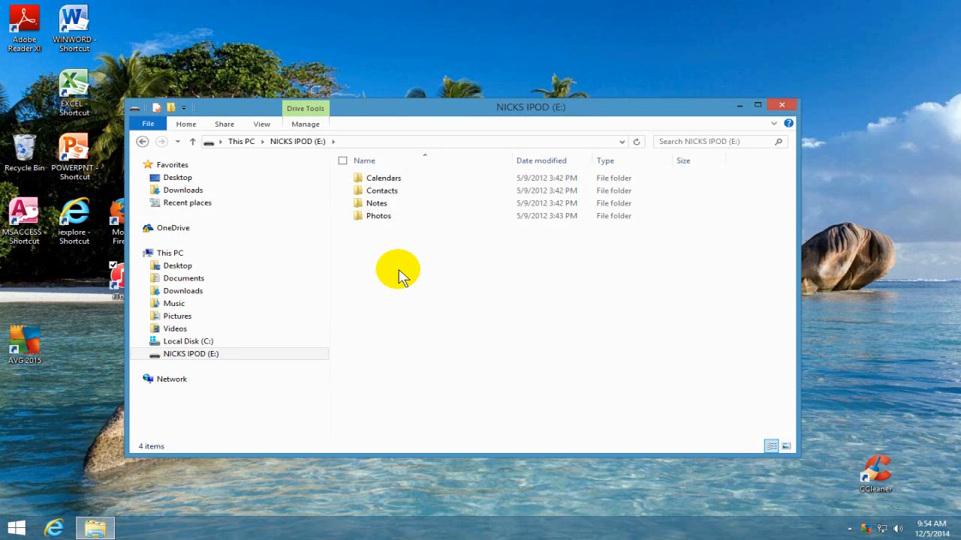
{"action": "mouse_move", "coordinate": [349, 162]}
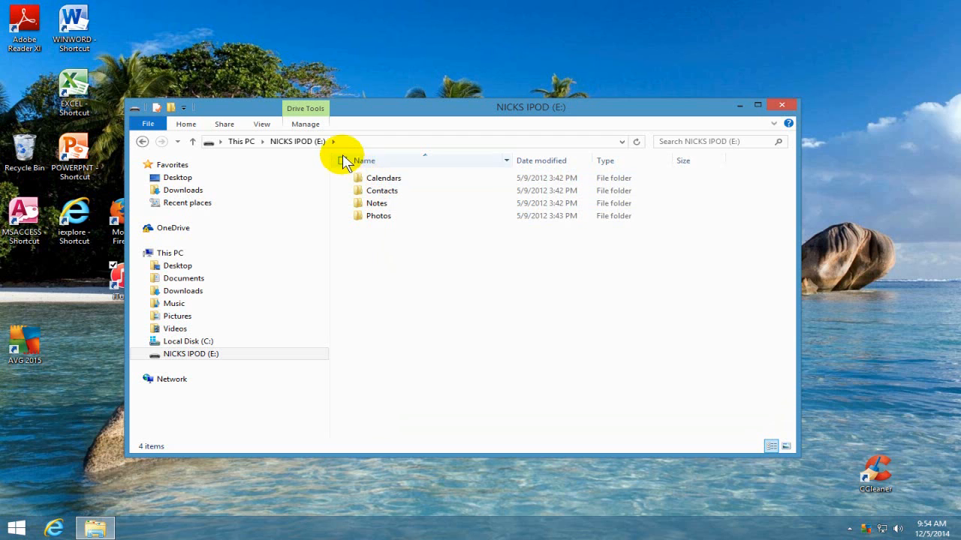
{"action": "left_click", "coordinate": [261, 123]}
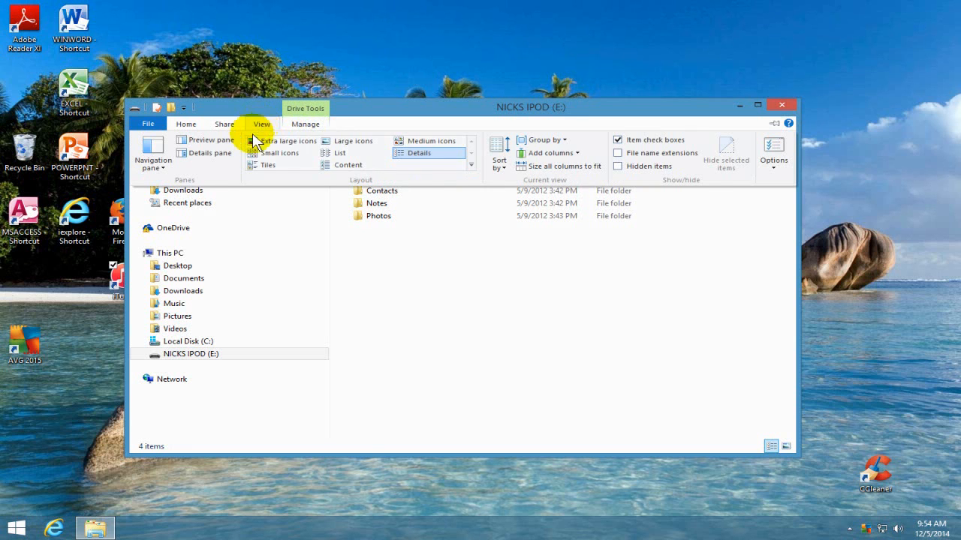
{"action": "mouse_move", "coordinate": [577, 154]}
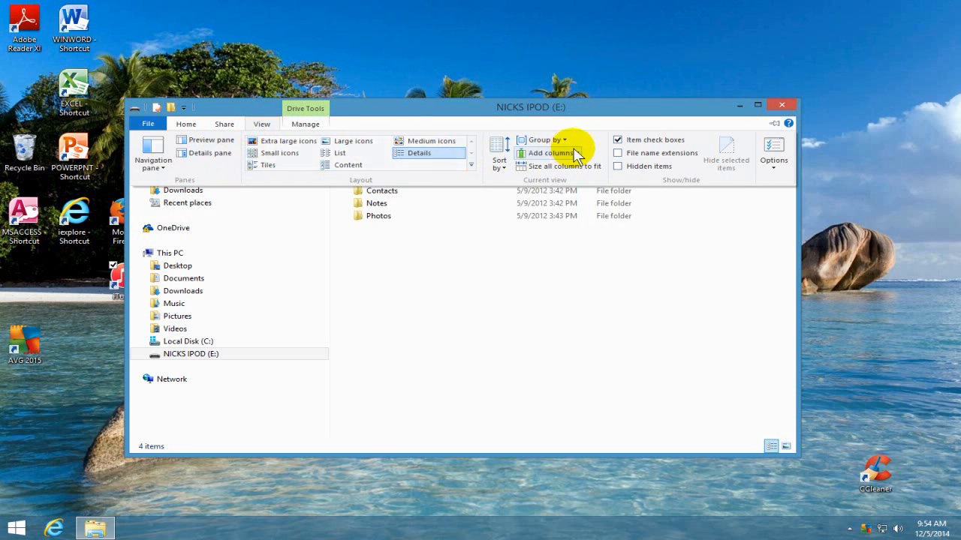
{"action": "left_click", "coordinate": [773, 158]}
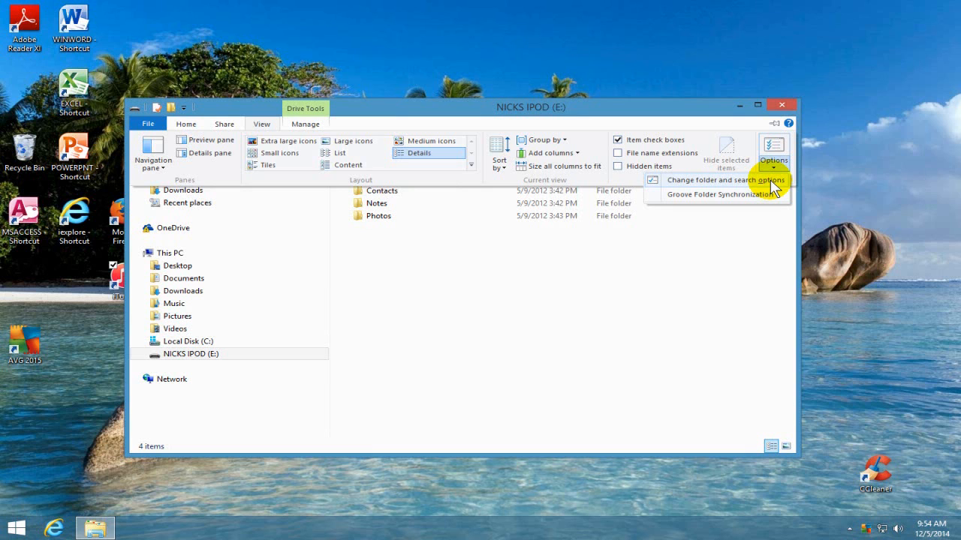
{"action": "left_click", "coordinate": [723, 180]}
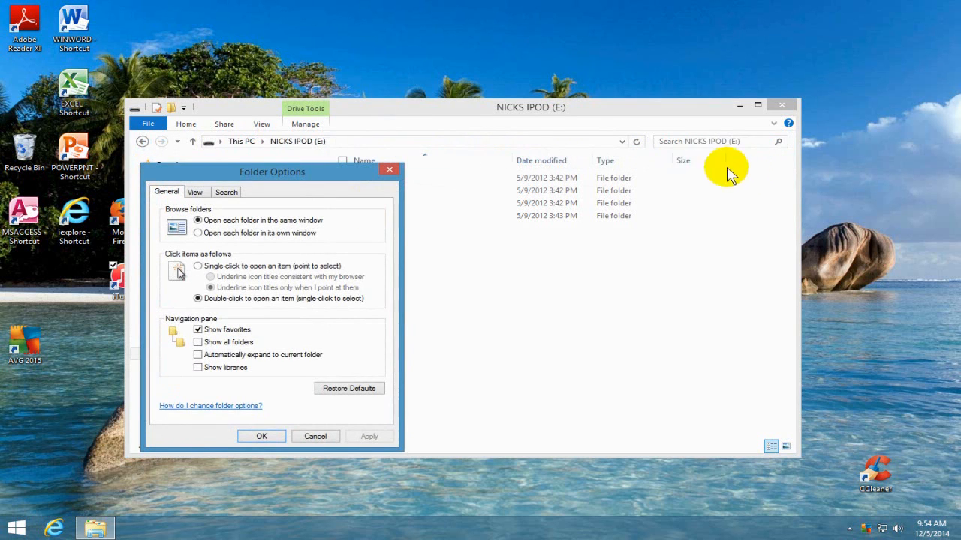
{"action": "mouse_move", "coordinate": [276, 181]}
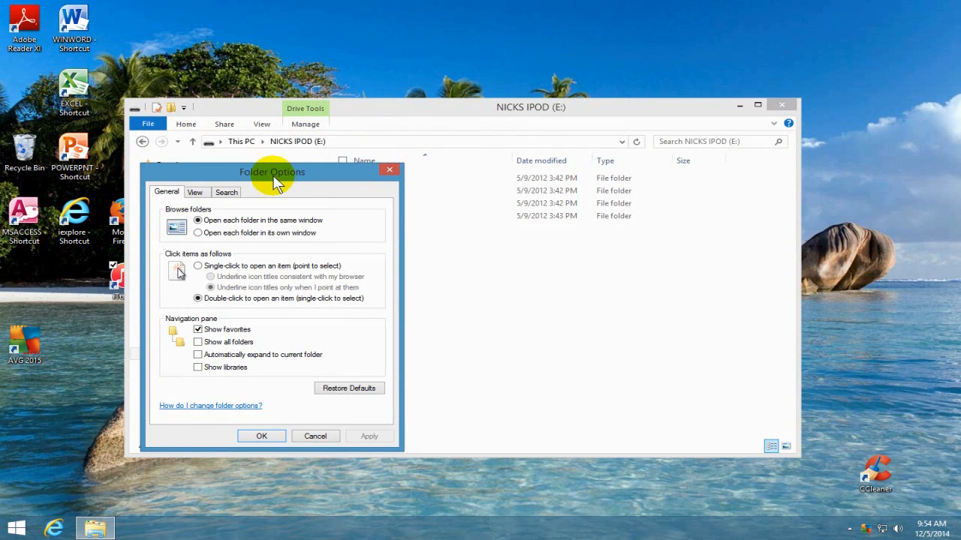
{"action": "mouse_move", "coordinate": [249, 164]}
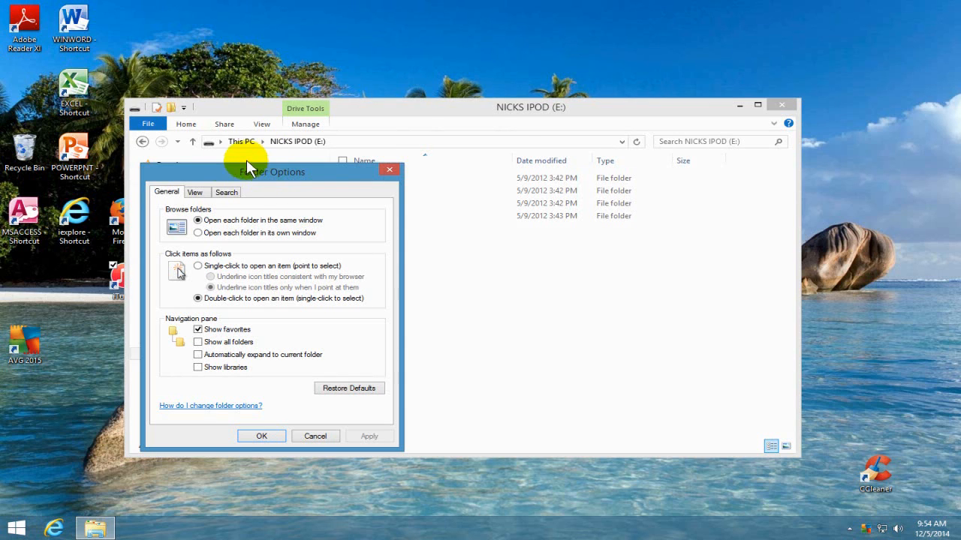
Enable 'Show hidden files, folders, and drives' so iPod_Control appears
{"action": "left_click", "coordinate": [195, 192]}
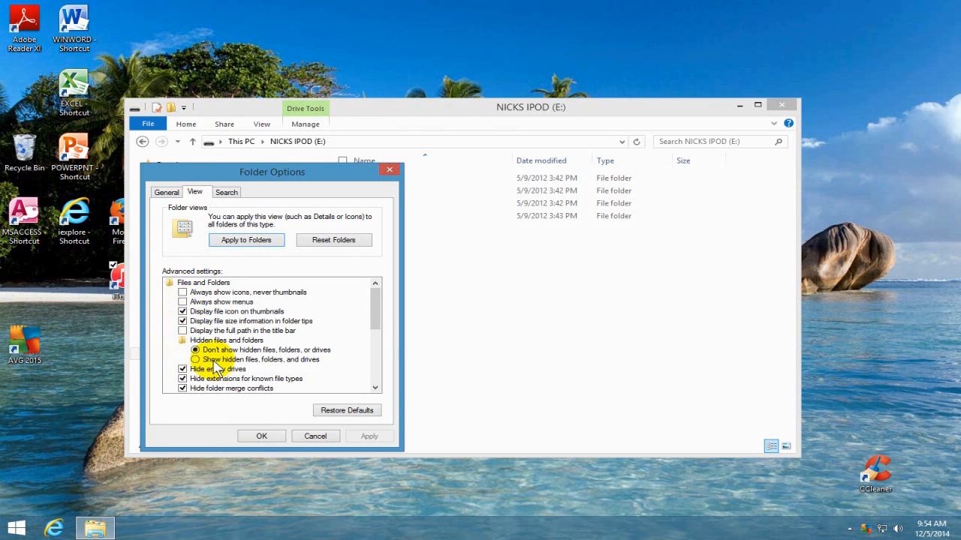
{"action": "left_click", "coordinate": [195, 360]}
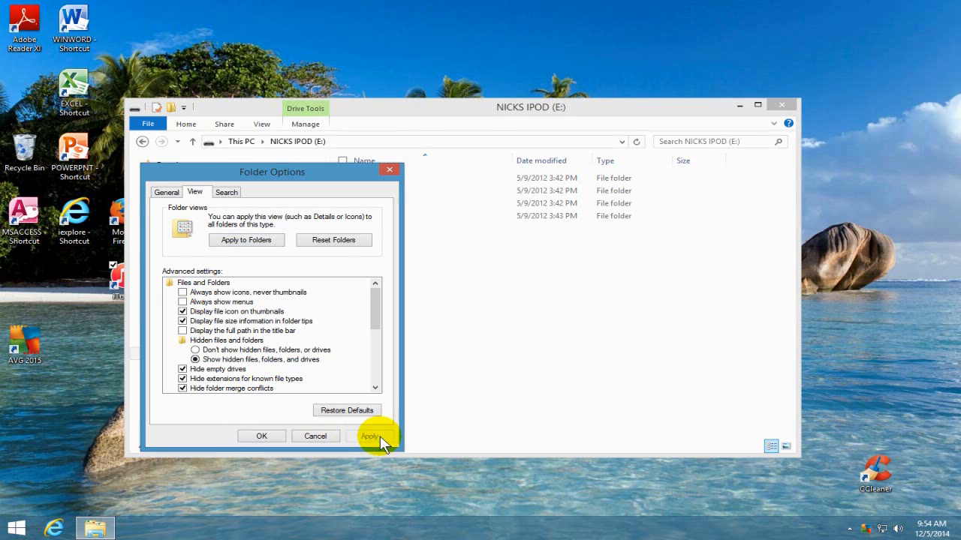
{"action": "left_click", "coordinate": [370, 435]}
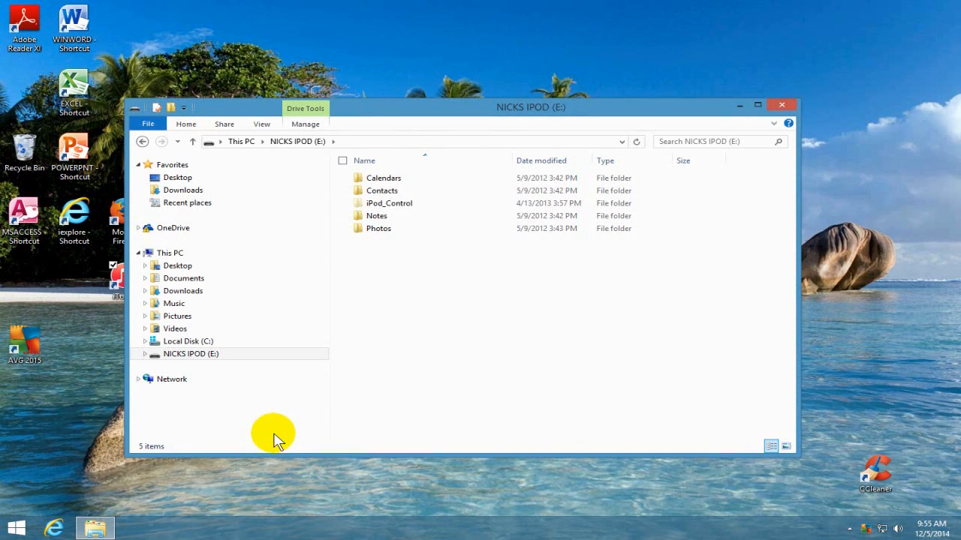
{"action": "mouse_move", "coordinate": [408, 175]}
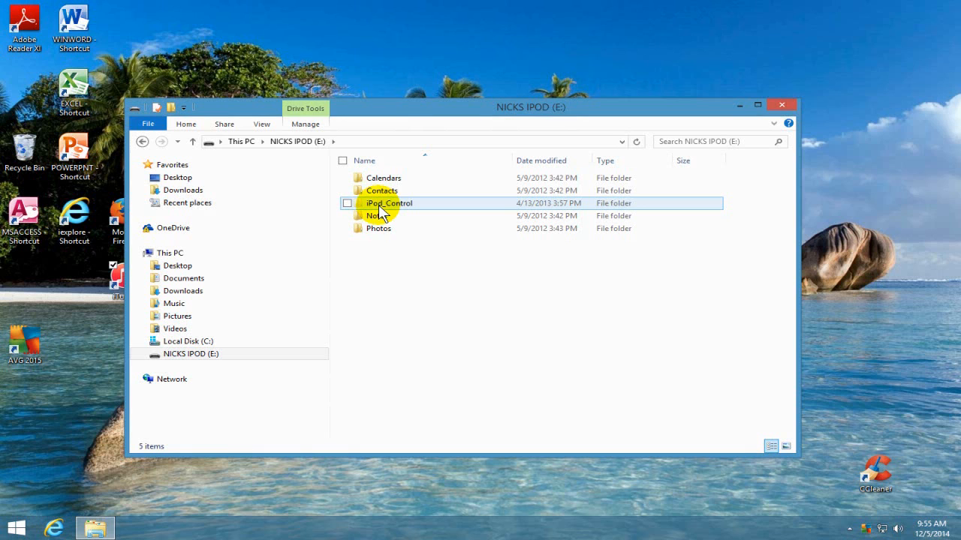
Open the Music folder inside iPod_Control, listing song folders F00–F08
{"action": "double_click", "coordinate": [389, 203]}
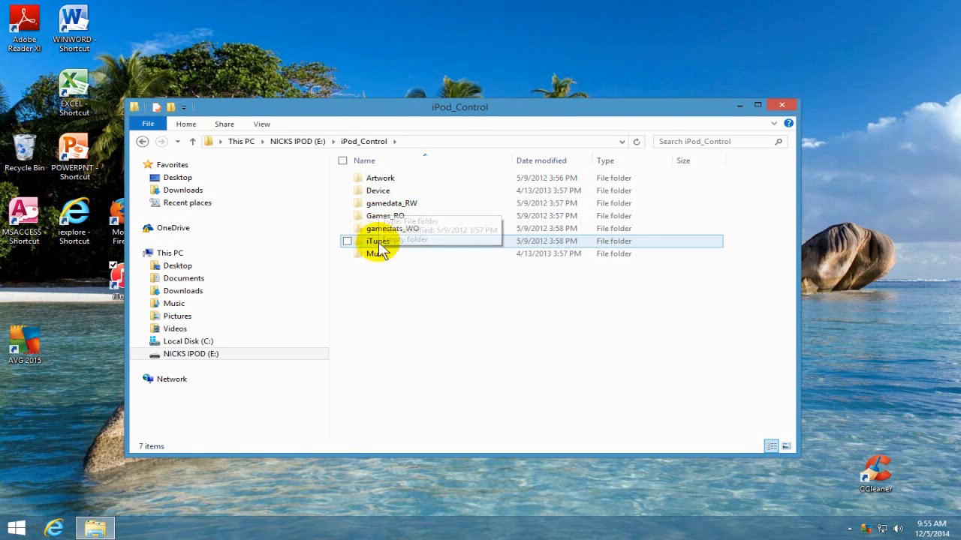
{"action": "left_click", "coordinate": [379, 252]}
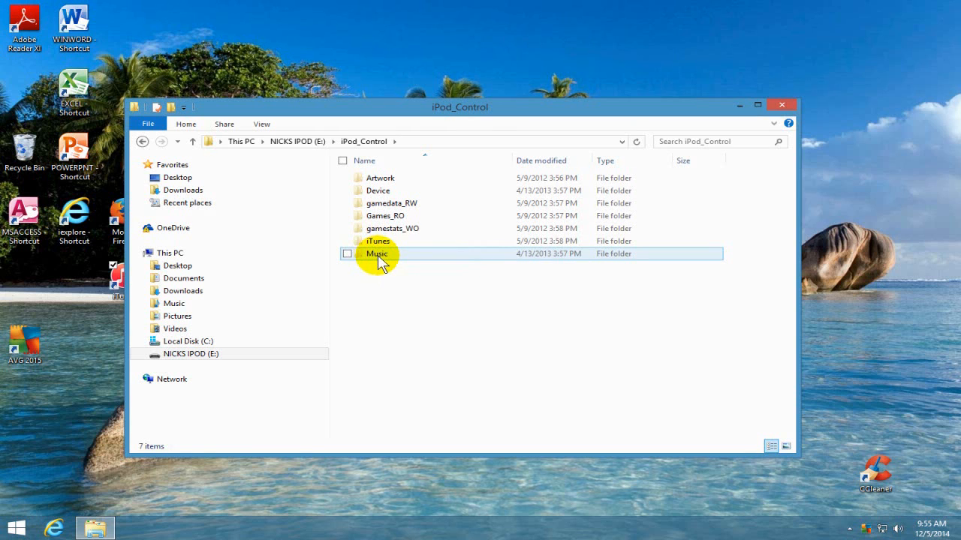
{"action": "double_click", "coordinate": [378, 252]}
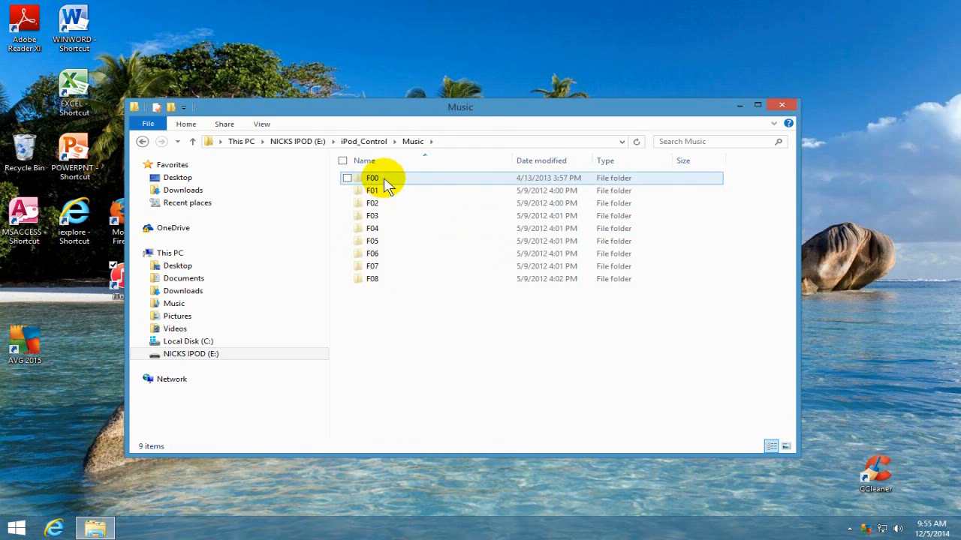
{"action": "mouse_move", "coordinate": [385, 180]}
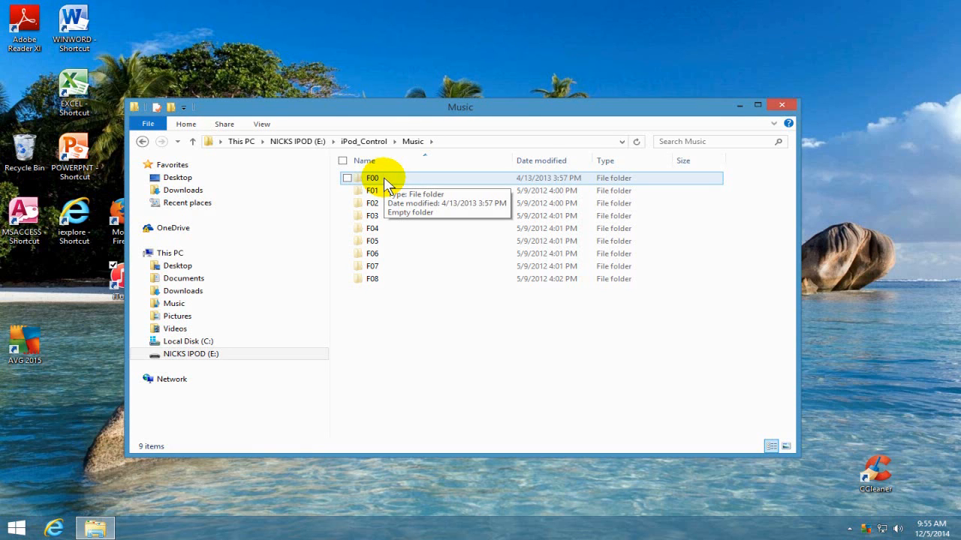
Check that folder F00 holds MP3 songs and return to the Music folder
{"action": "left_click", "coordinate": [372, 177]}
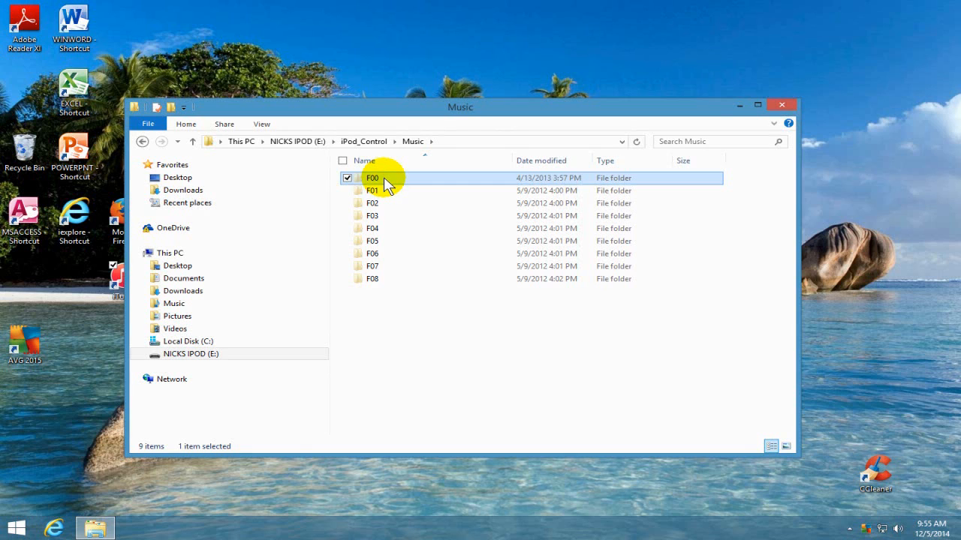
{"action": "double_click", "coordinate": [372, 177]}
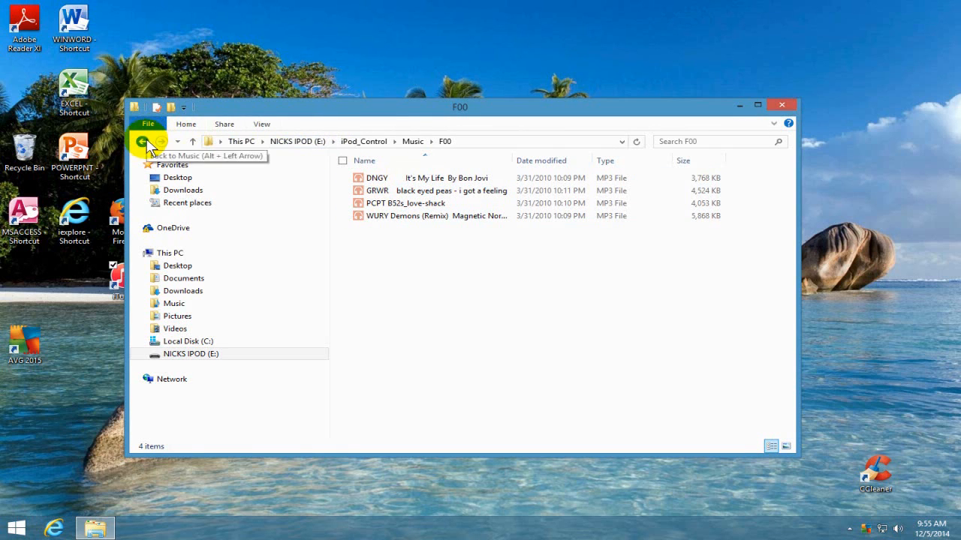
{"action": "left_click", "coordinate": [141, 142]}
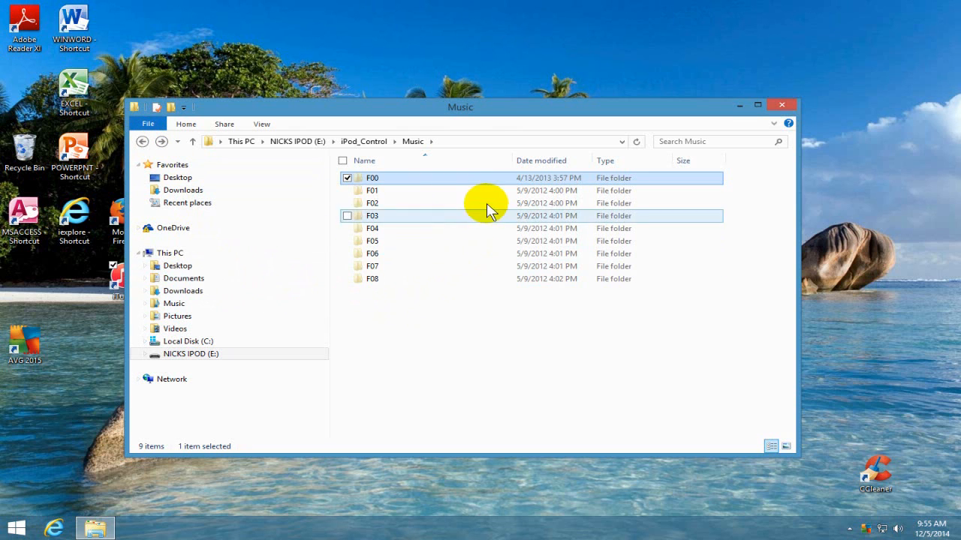
{"action": "right_click", "coordinate": [373, 177]}
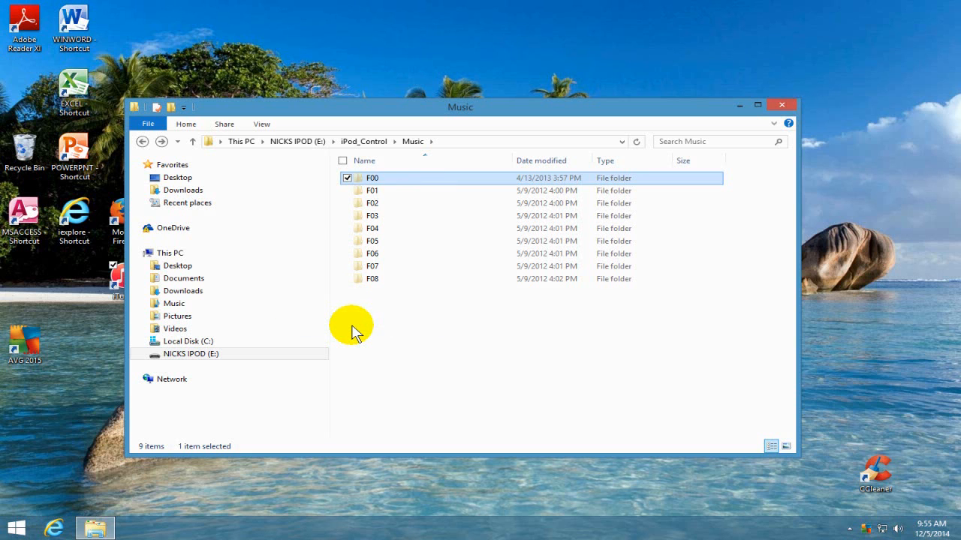
{"action": "mouse_move", "coordinate": [423, 331]}
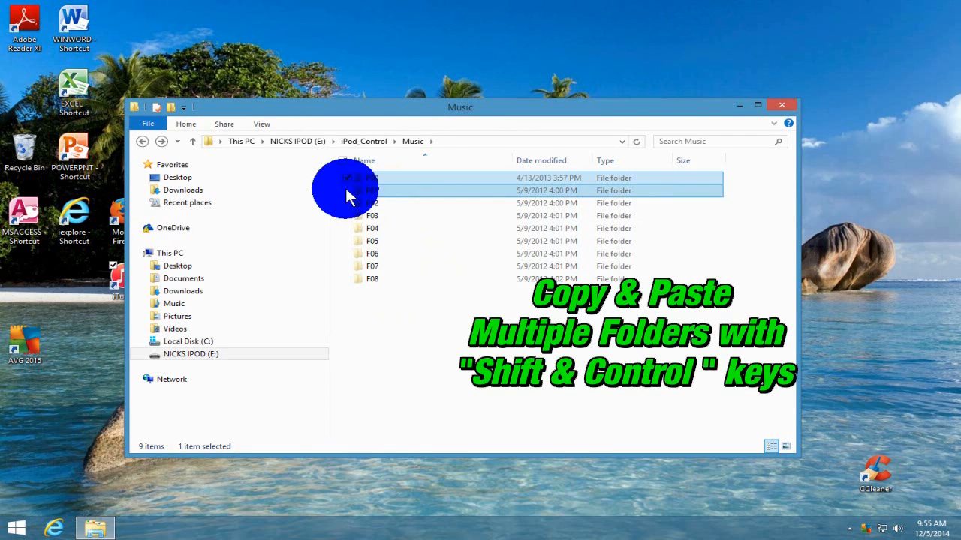
Select song folders F00 through F03 and bring up their copy actions
{"action": "left_click", "coordinate": [372, 216]}
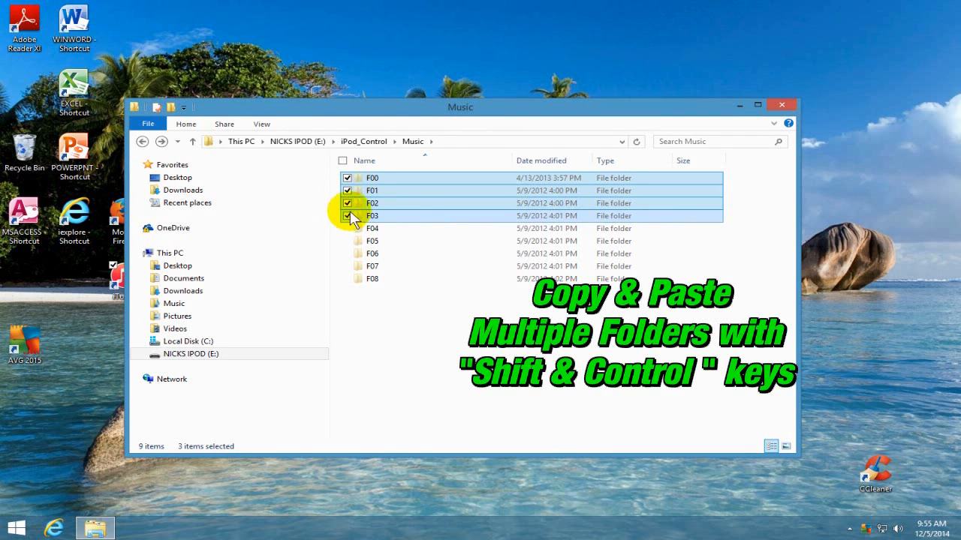
{"action": "right_click", "coordinate": [373, 216]}
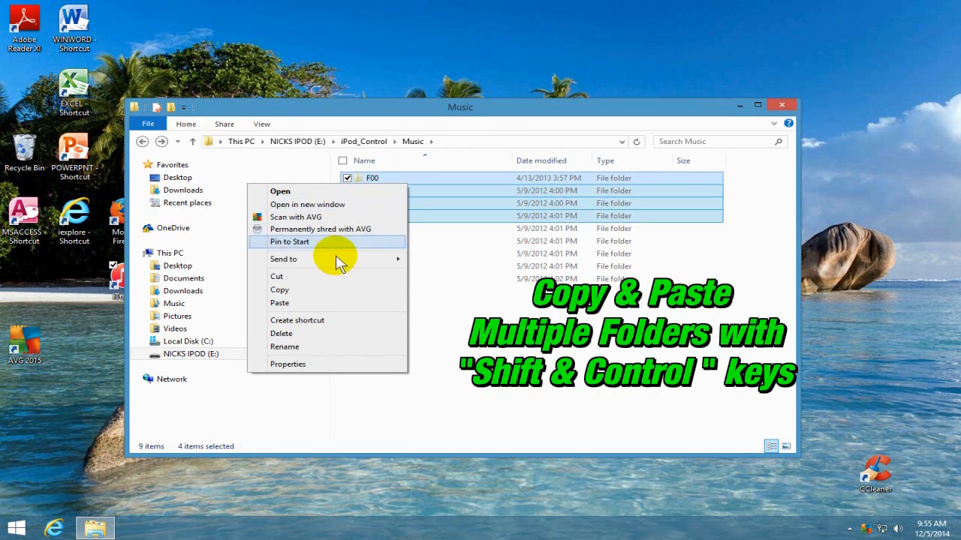
{"action": "mouse_move", "coordinate": [451, 390]}
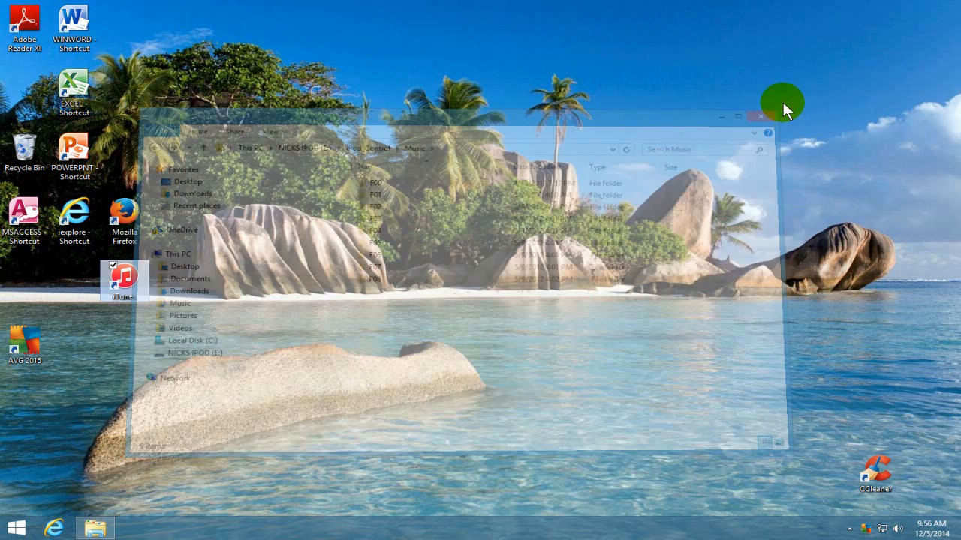
Close the iPod folder window and launch iTunes from the desktop shortcut
{"action": "left_click", "coordinate": [759, 117]}
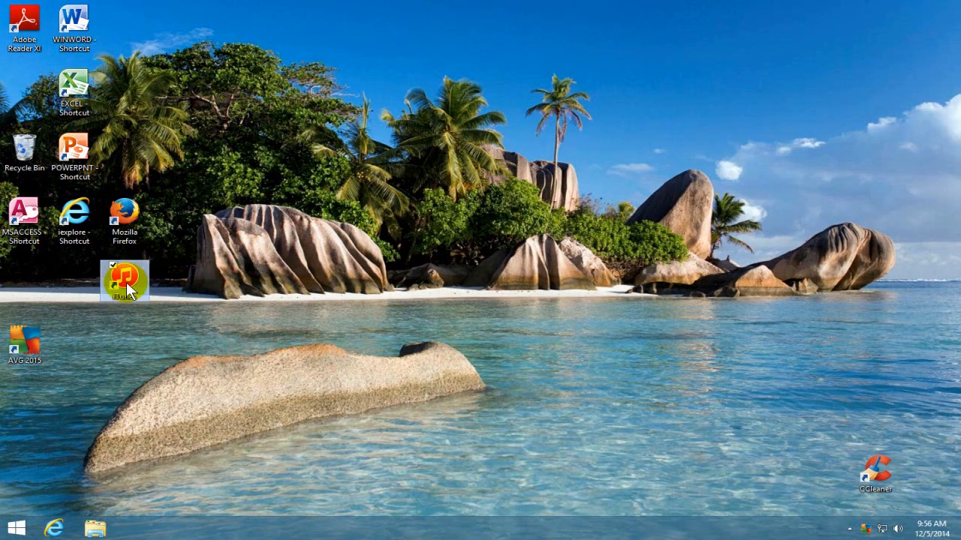
{"action": "double_click", "coordinate": [125, 281]}
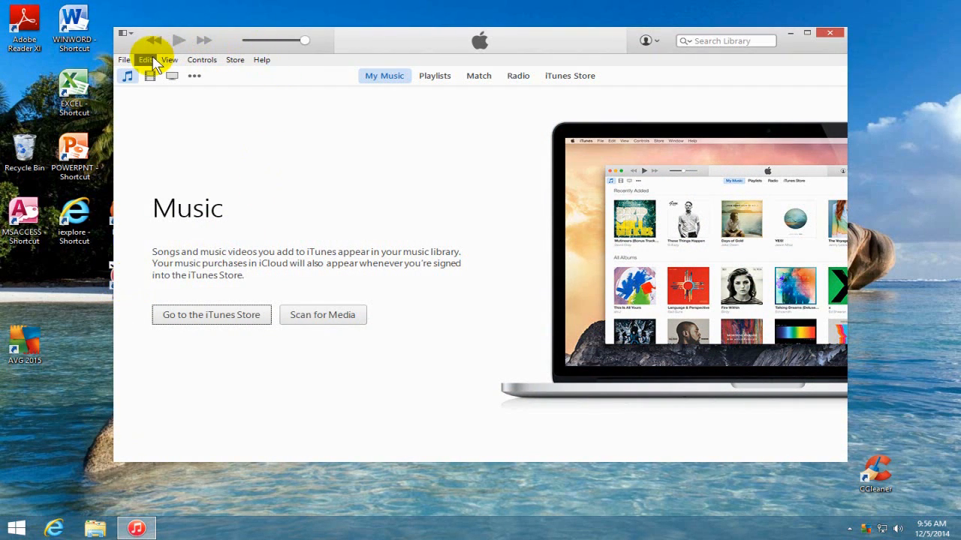
Turn the iTunes menu bar back on via Show Menu Bar
{"action": "left_click", "coordinate": [145, 60]}
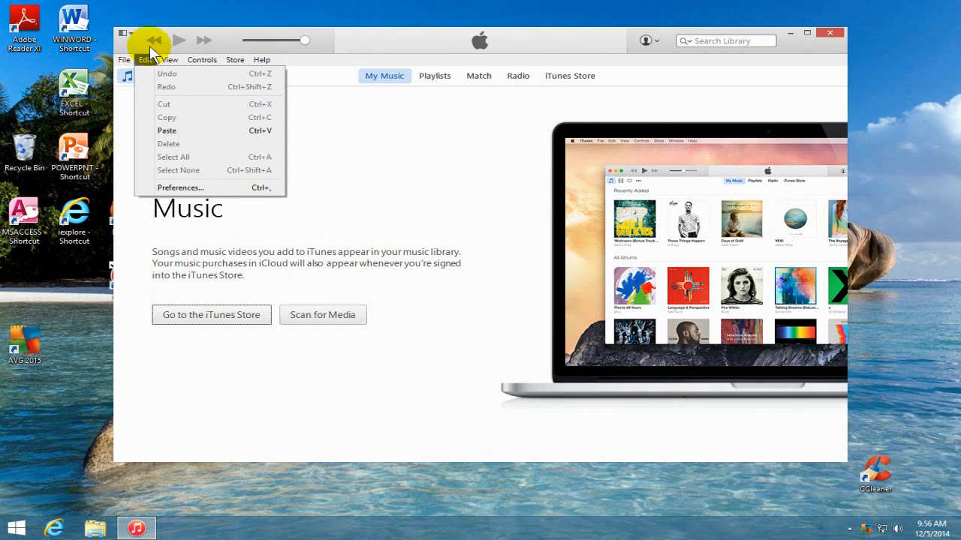
{"action": "mouse_move", "coordinate": [126, 36]}
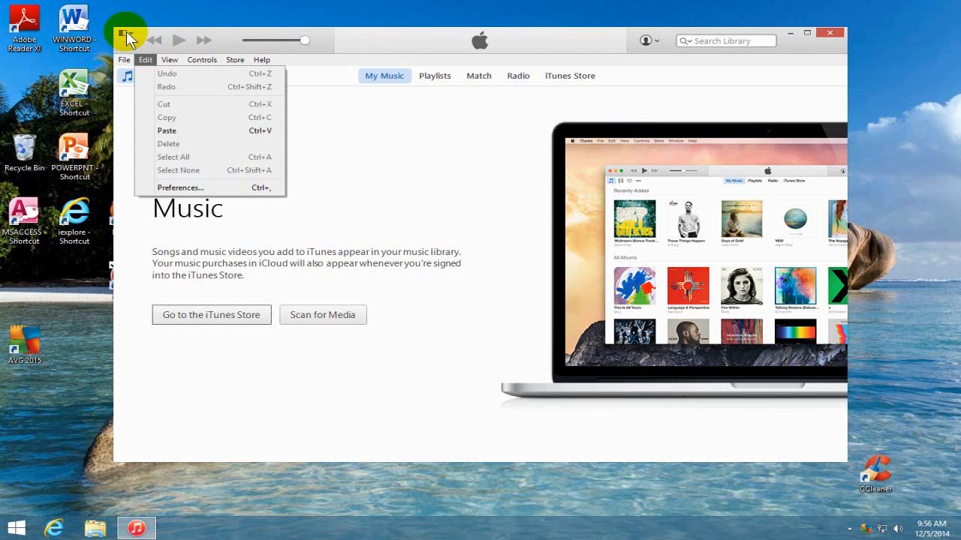
{"action": "left_click", "coordinate": [123, 60]}
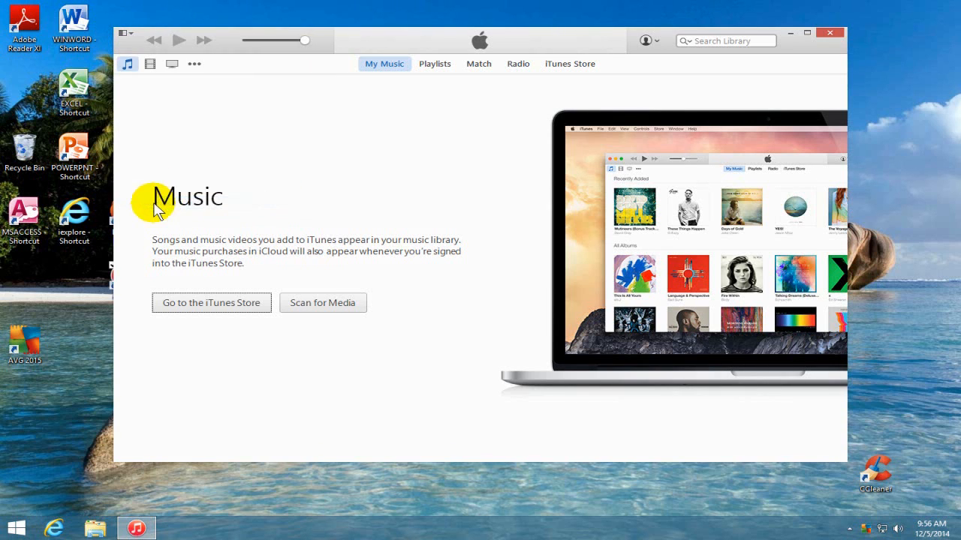
{"action": "left_click", "coordinate": [126, 33]}
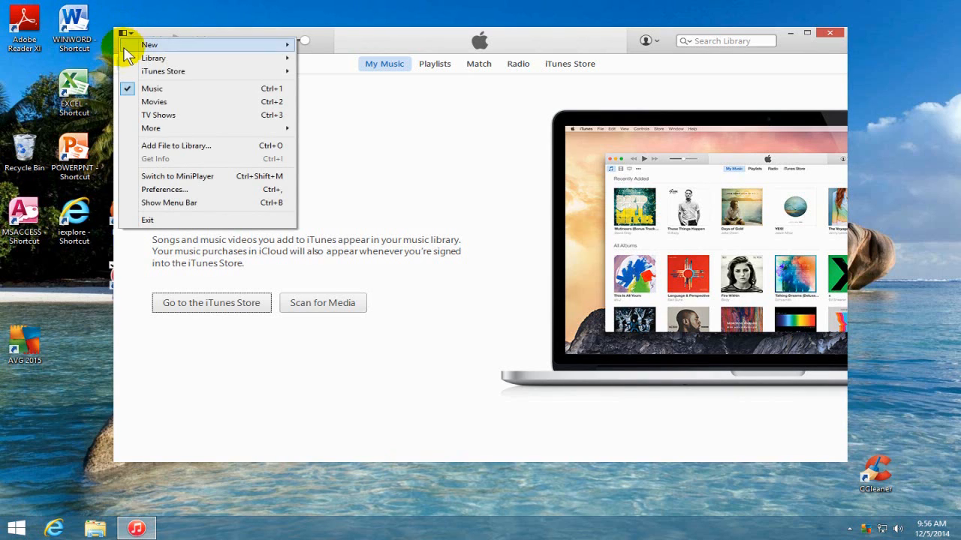
{"action": "mouse_move", "coordinate": [165, 202]}
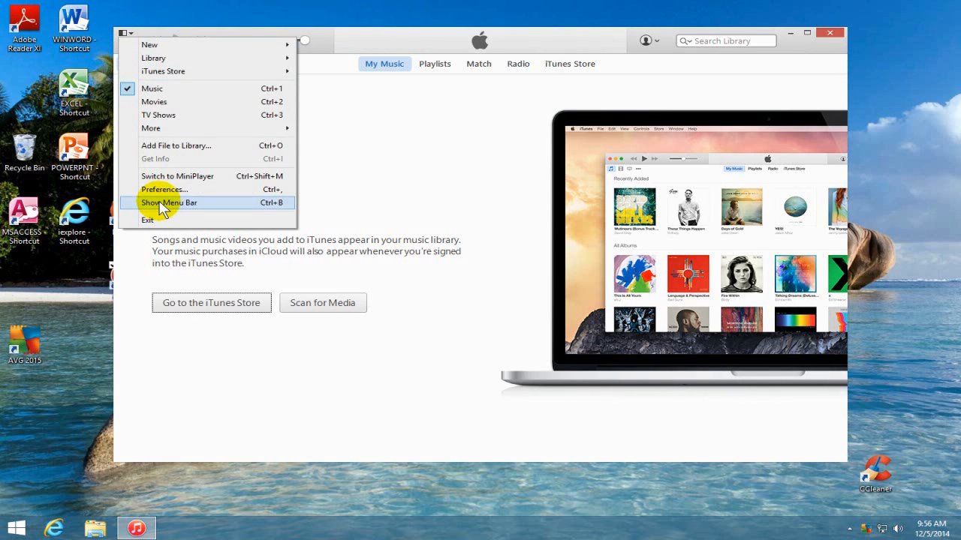
{"action": "left_click", "coordinate": [168, 203]}
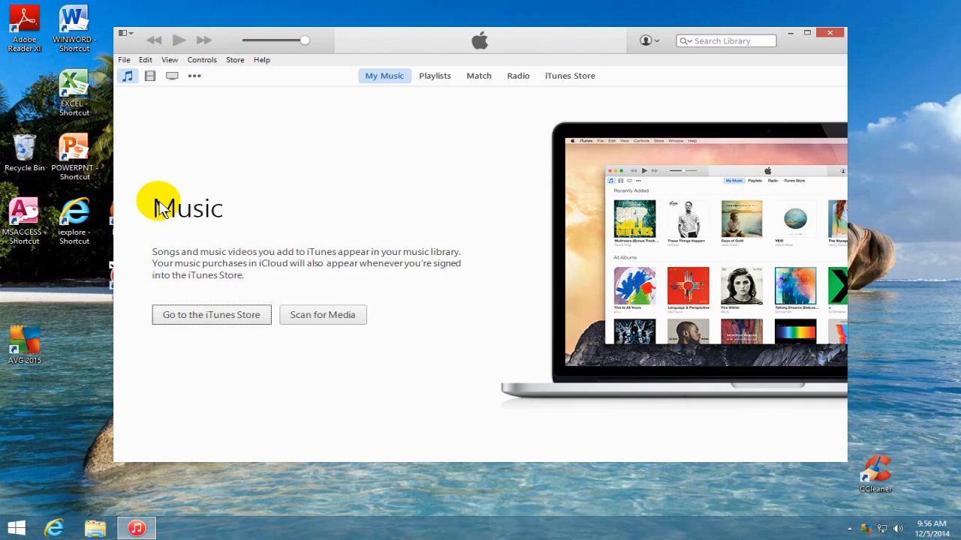
{"action": "mouse_move", "coordinate": [284, 162]}
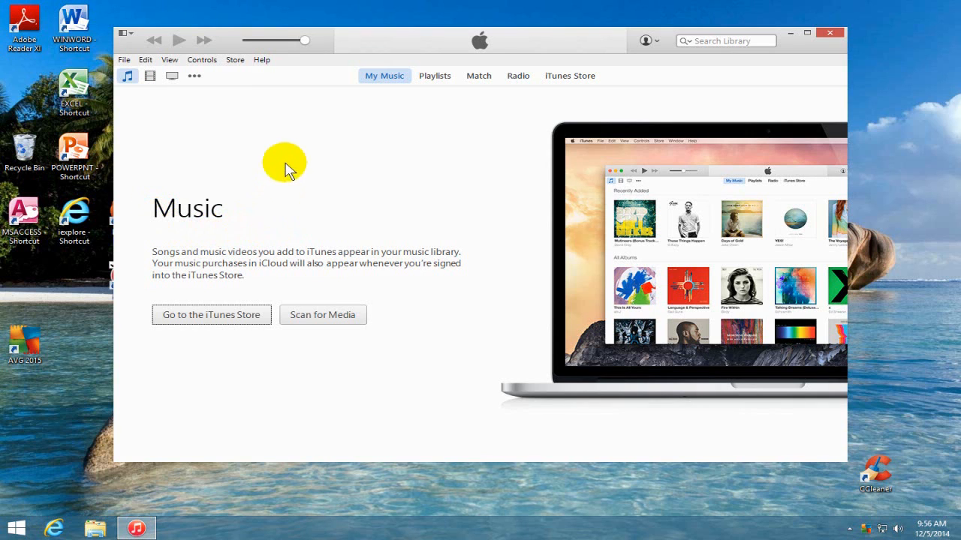
{"action": "mouse_move", "coordinate": [146, 60]}
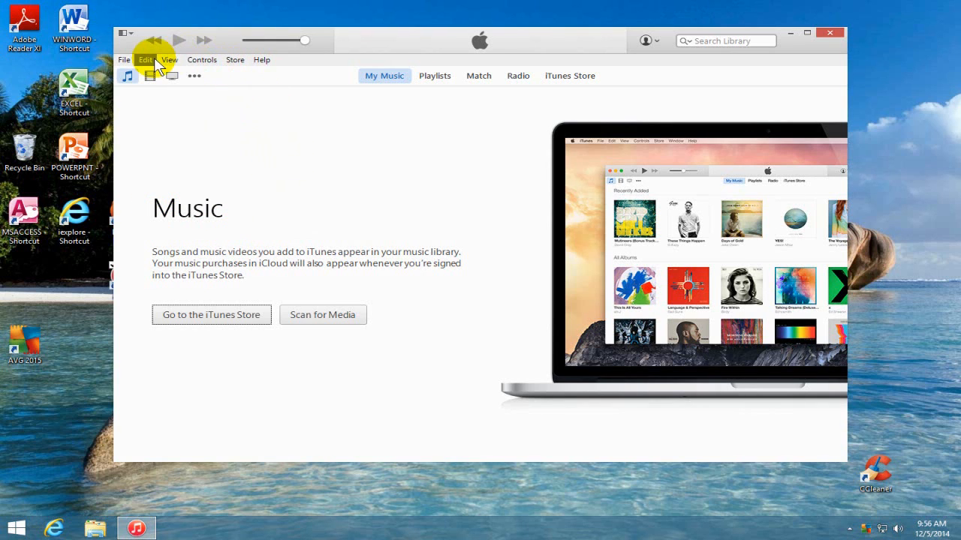
Bring up the iTunes Preferences from the Edit menu
{"action": "left_click", "coordinate": [144, 60]}
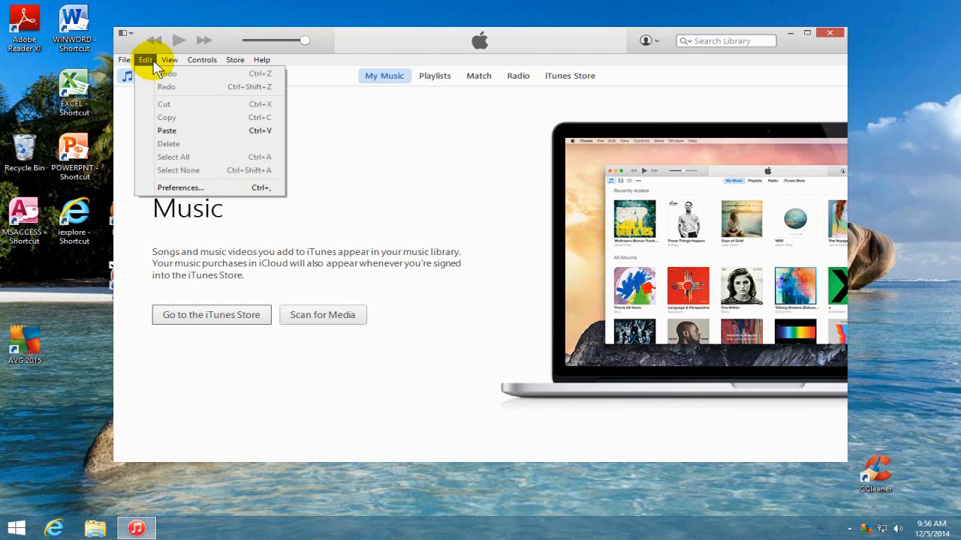
{"action": "mouse_move", "coordinate": [180, 188]}
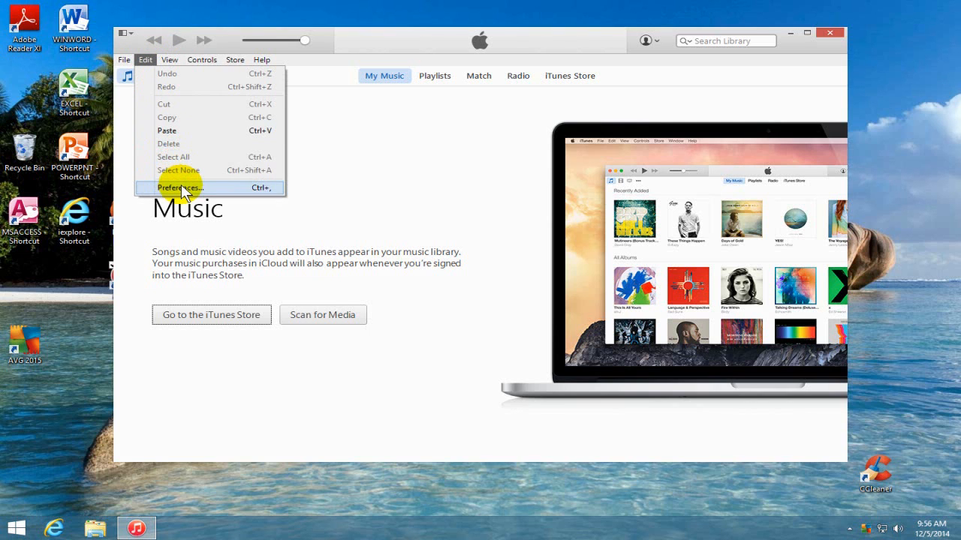
{"action": "left_click", "coordinate": [180, 187]}
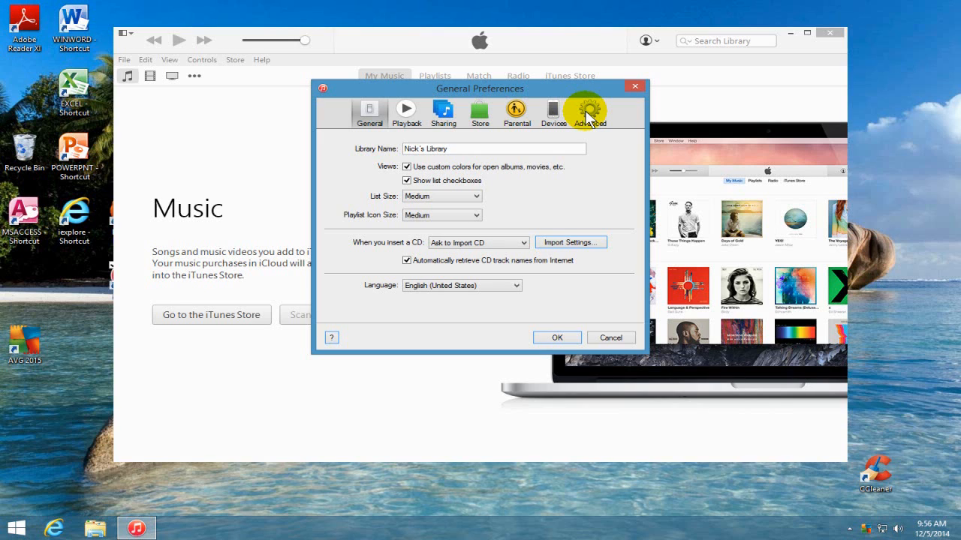
Confirm Advanced preferences keep iTunes Media organized and copy files, then OK
{"action": "left_click", "coordinate": [589, 111]}
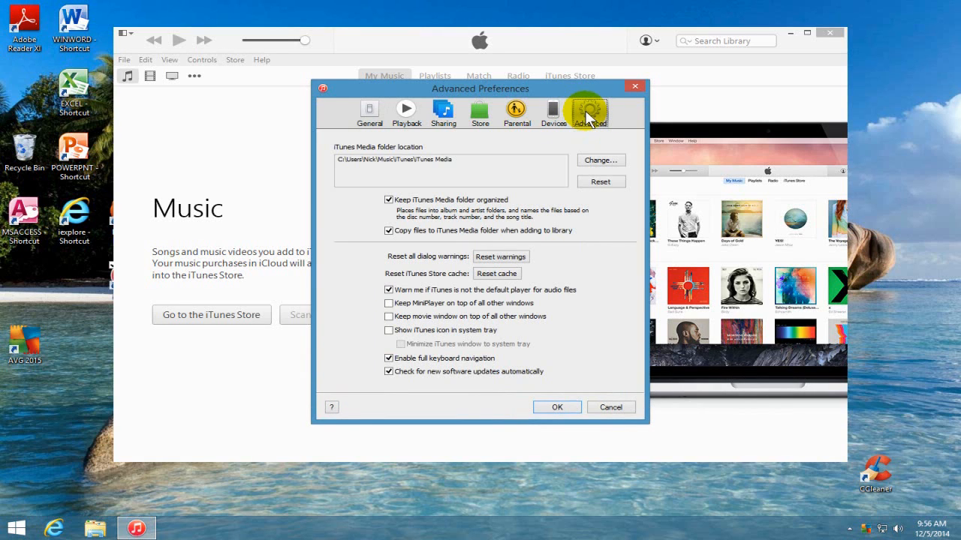
{"action": "mouse_move", "coordinate": [389, 155]}
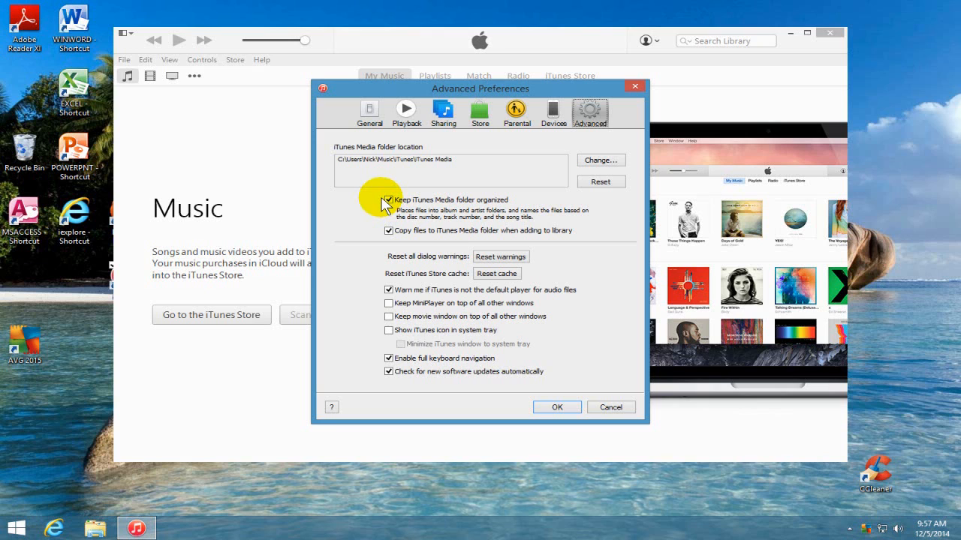
{"action": "mouse_move", "coordinate": [374, 246]}
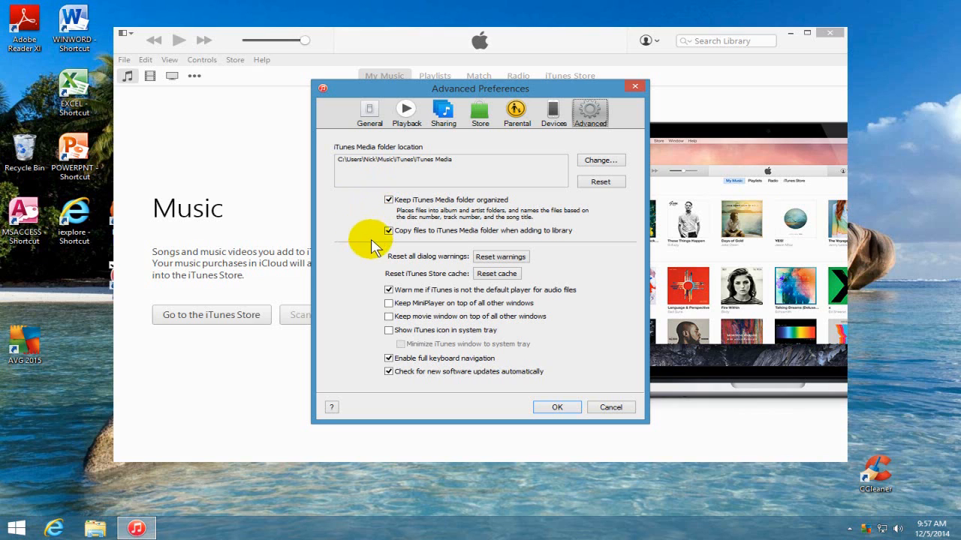
{"action": "mouse_move", "coordinate": [393, 241]}
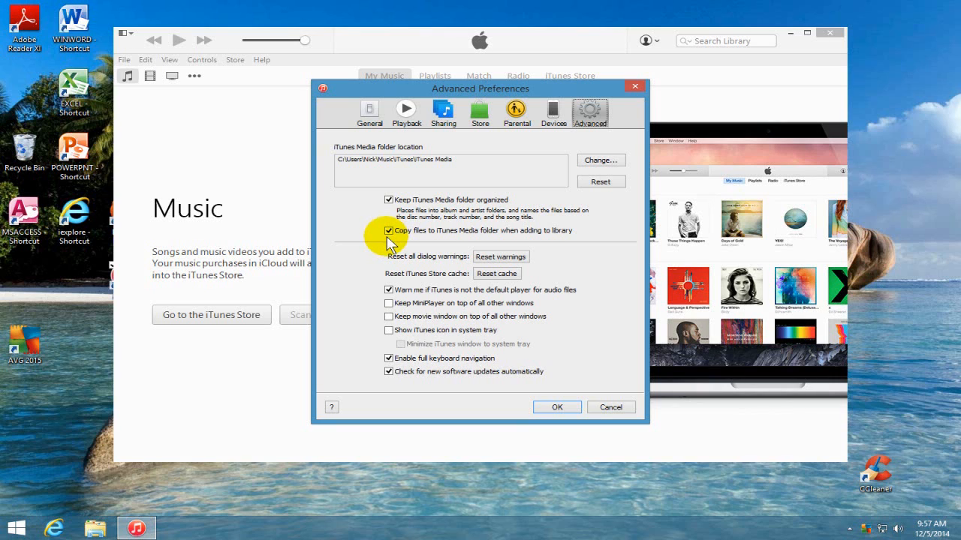
{"action": "mouse_move", "coordinate": [417, 346]}
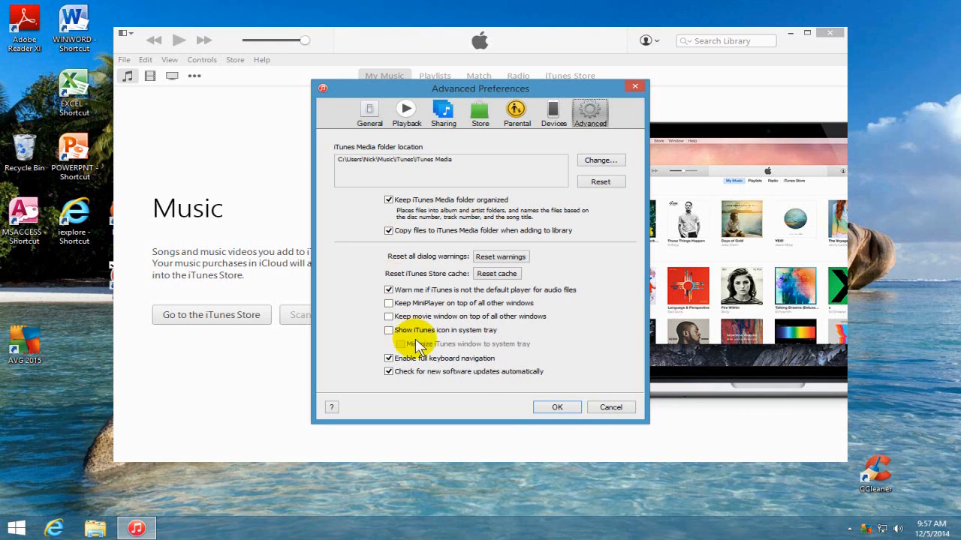
{"action": "left_click", "coordinate": [555, 407]}
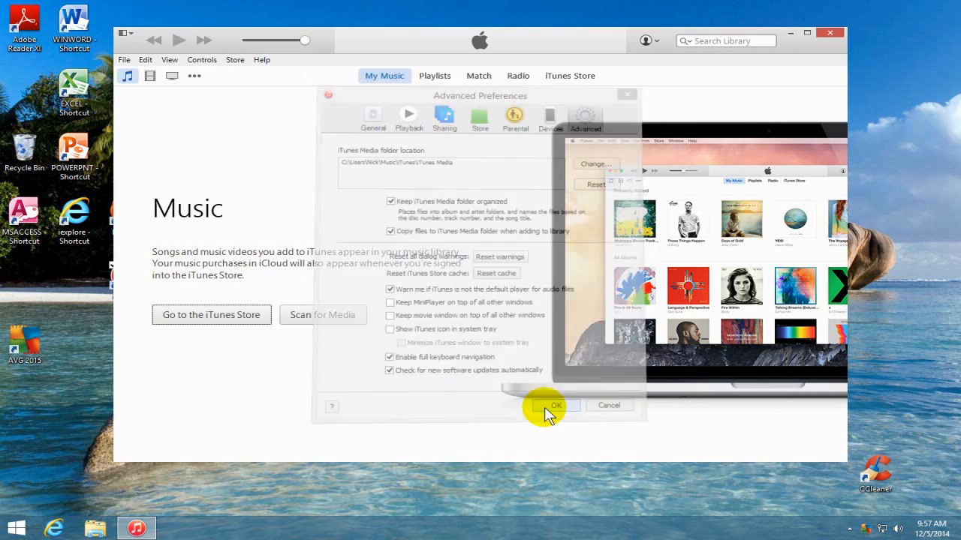
Quit iTunes so only the Windows desktop remains
{"action": "left_click", "coordinate": [556, 405]}
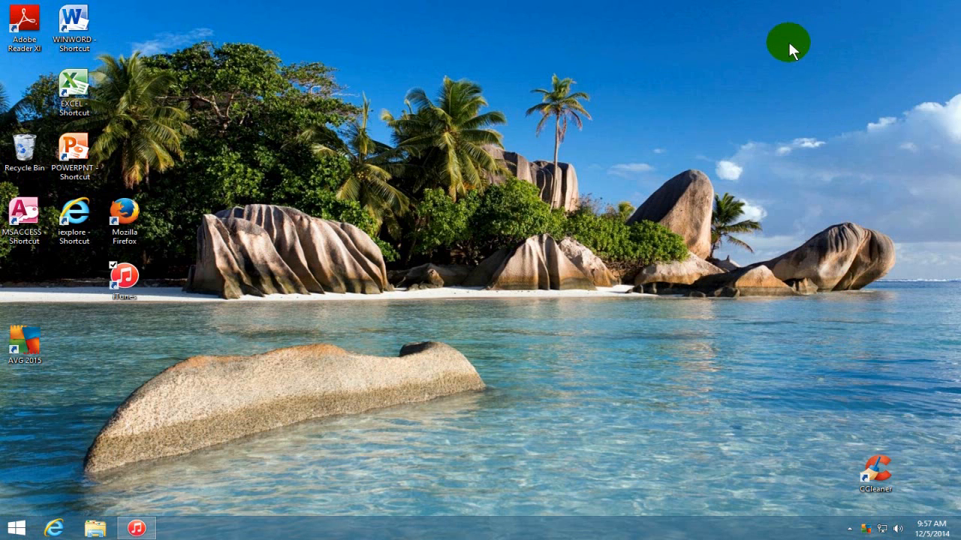
{"action": "mouse_move", "coordinate": [689, 45]}
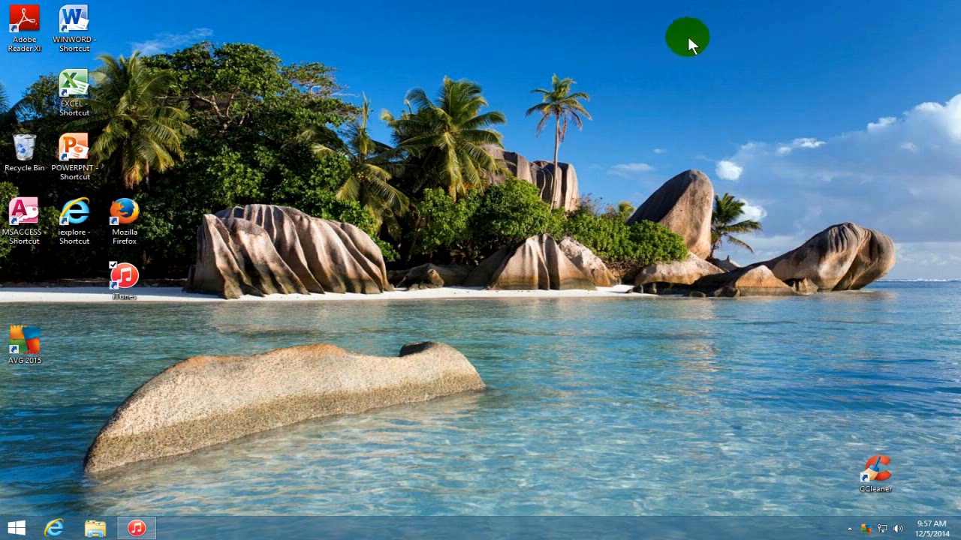
{"action": "mouse_move", "coordinate": [127, 499]}
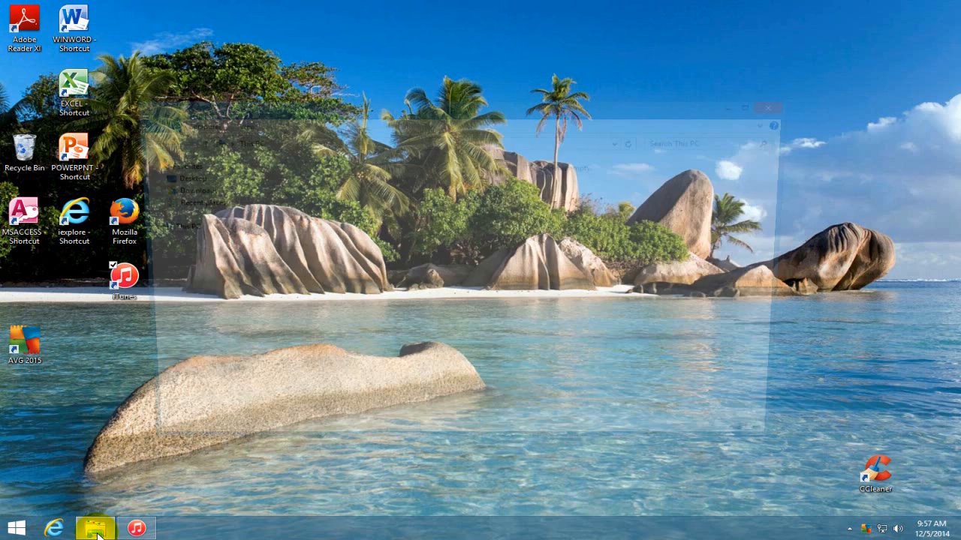
Navigate File Explorer to This PC > Music > iTunes > iTunes Media
{"action": "left_click", "coordinate": [93, 528]}
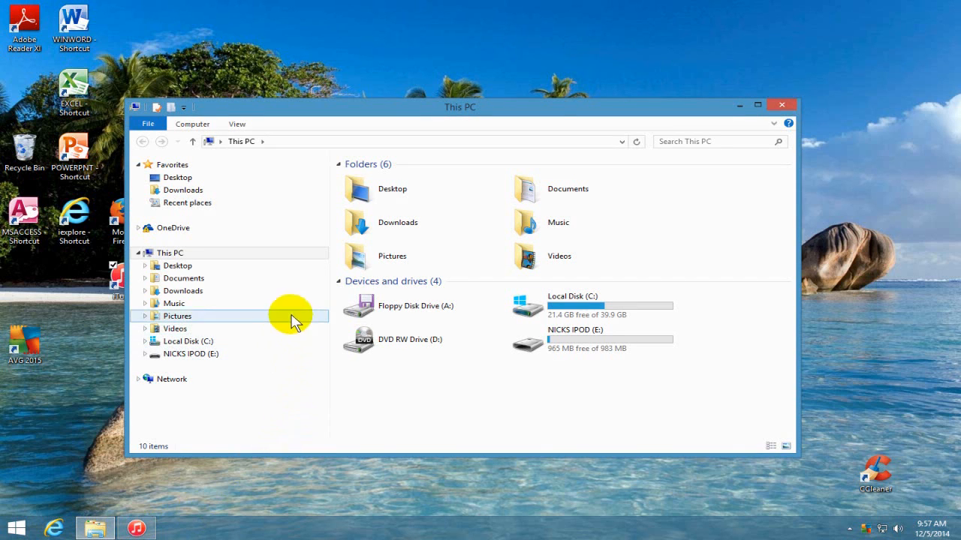
{"action": "left_click", "coordinate": [171, 252]}
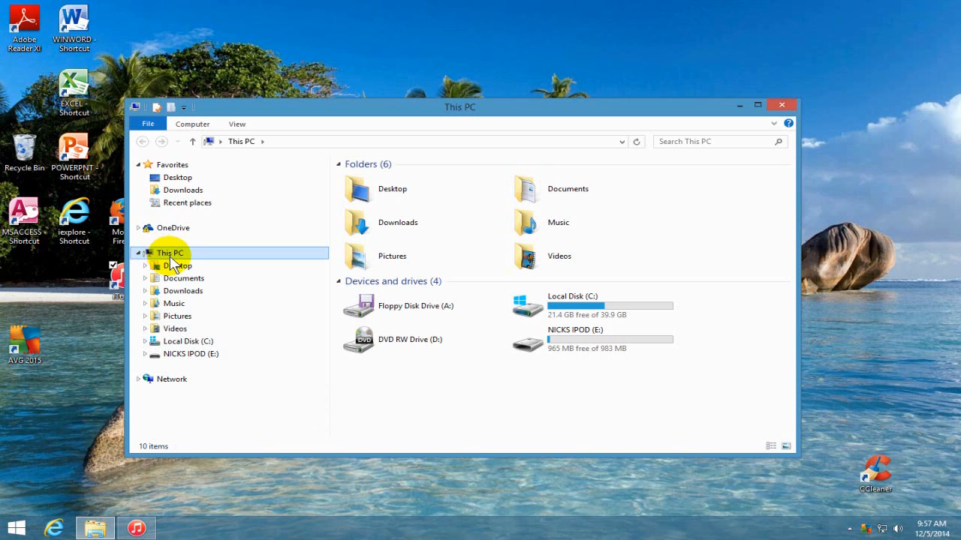
{"action": "left_click", "coordinate": [174, 304]}
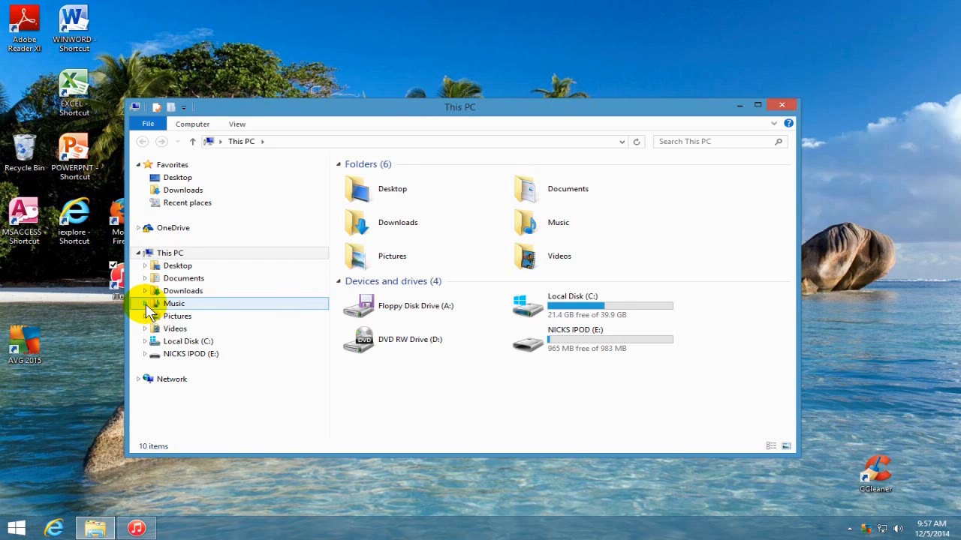
{"action": "left_click", "coordinate": [144, 303]}
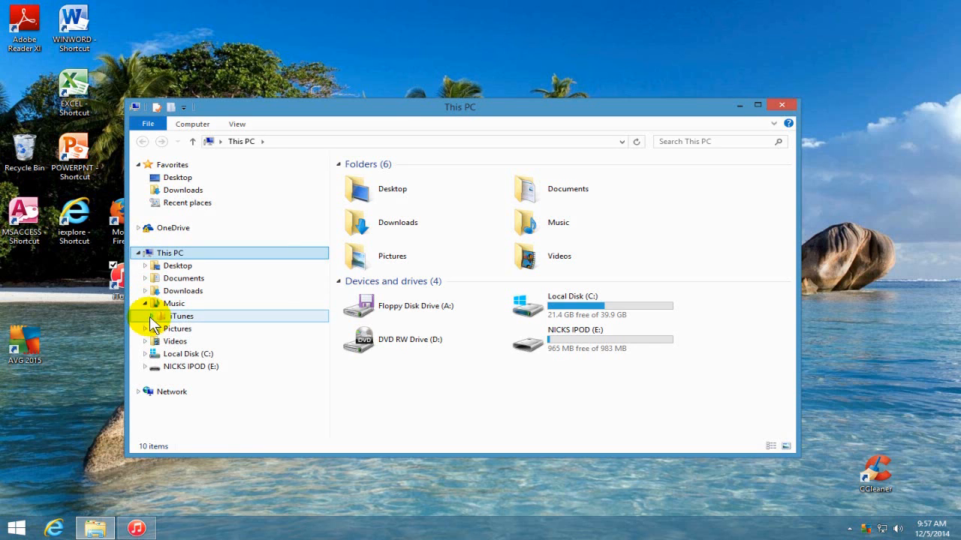
{"action": "left_click", "coordinate": [154, 315]}
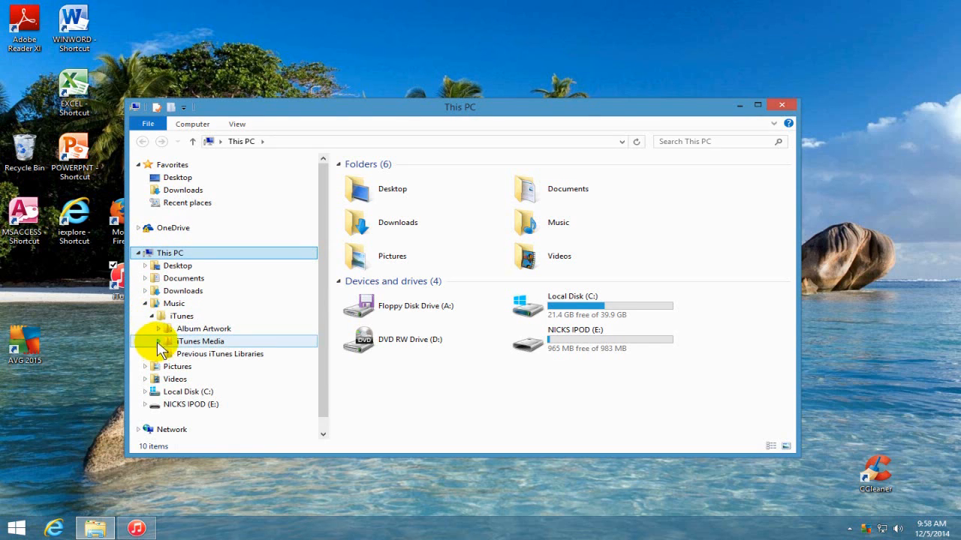
{"action": "left_click", "coordinate": [156, 343]}
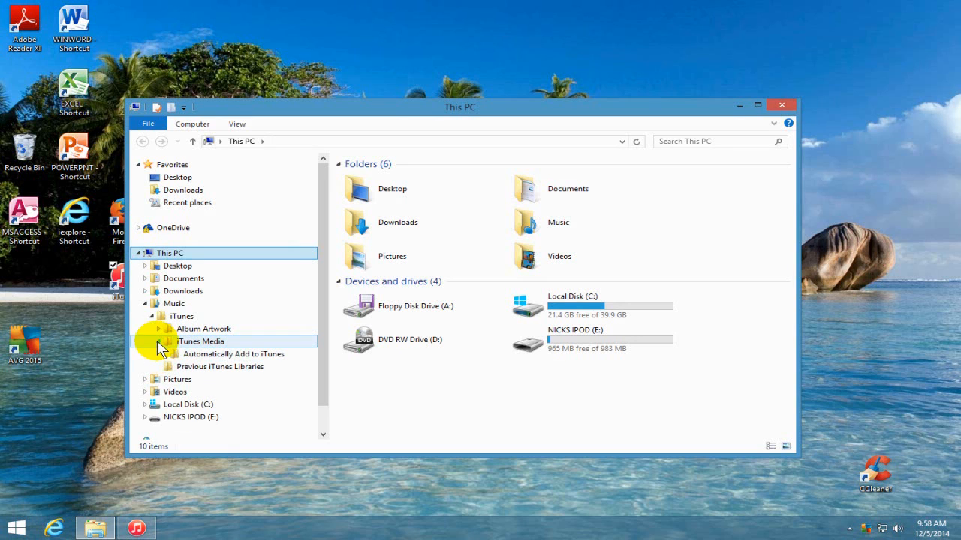
{"action": "left_click", "coordinate": [200, 340]}
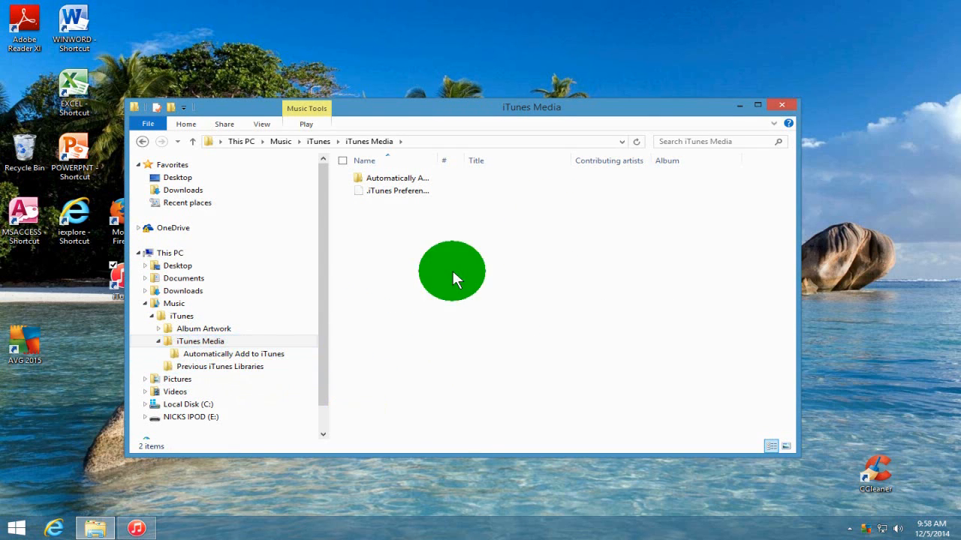
Paste the copied iPod songs folder F00 into iTunes Media
{"action": "right_click", "coordinate": [453, 270]}
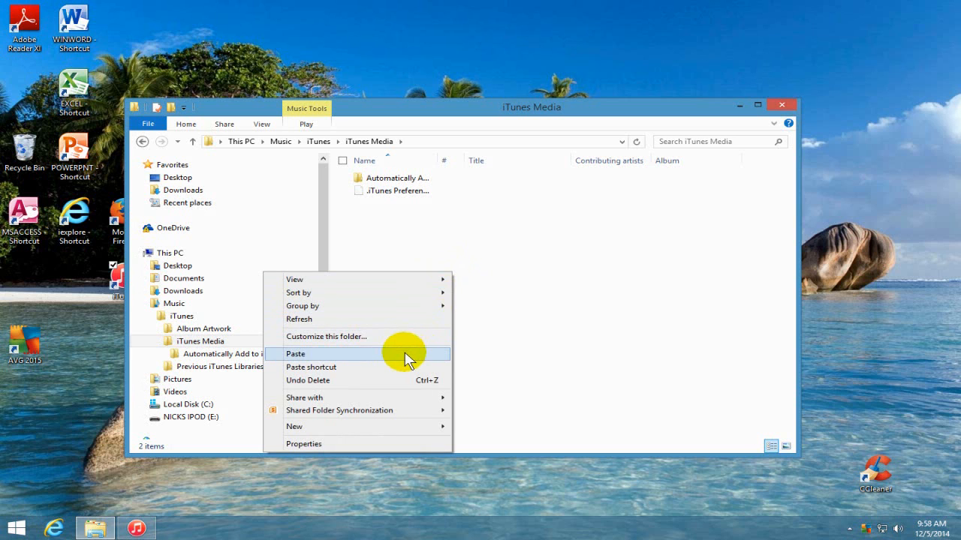
{"action": "left_click", "coordinate": [294, 355]}
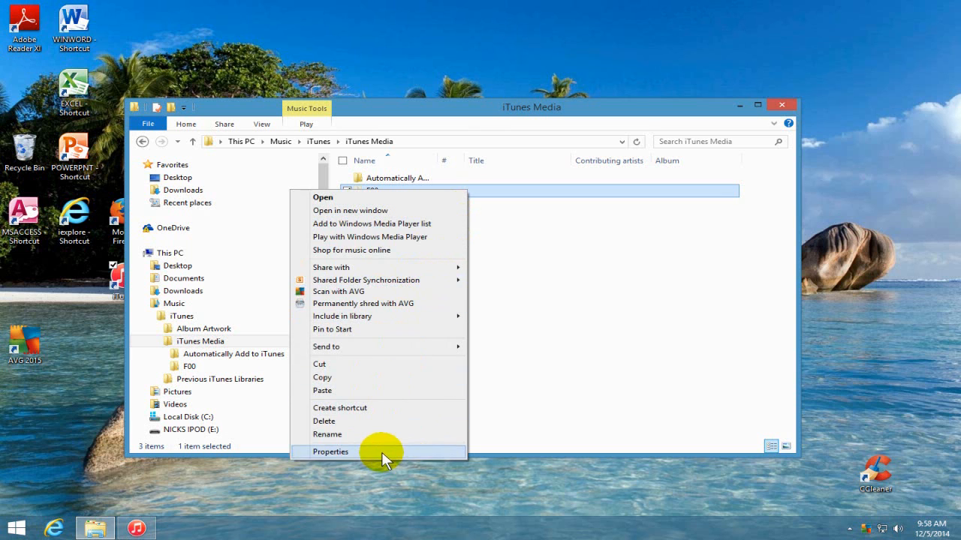
Clear the Hidden attribute of folder F00 in its Properties, then close File Explorer
{"action": "left_click", "coordinate": [330, 450]}
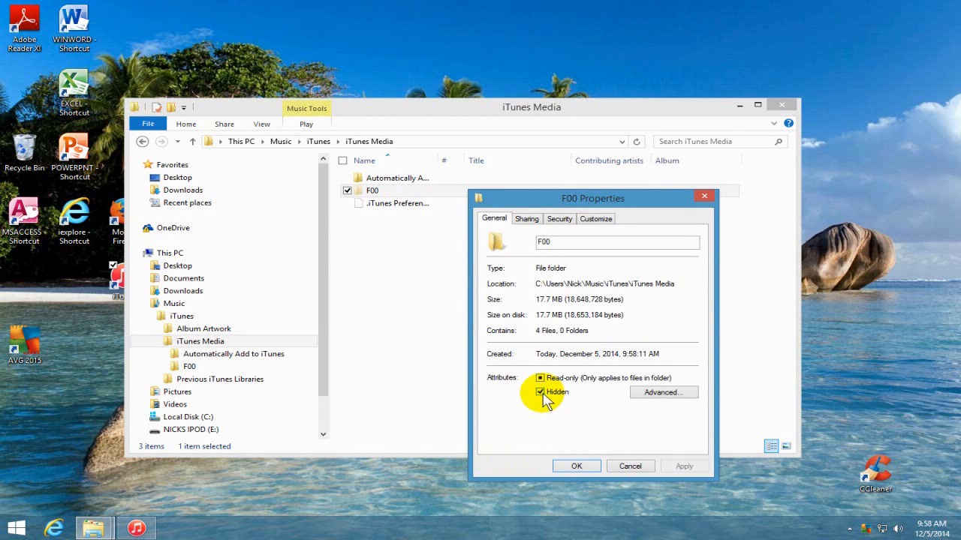
{"action": "left_click", "coordinate": [541, 392]}
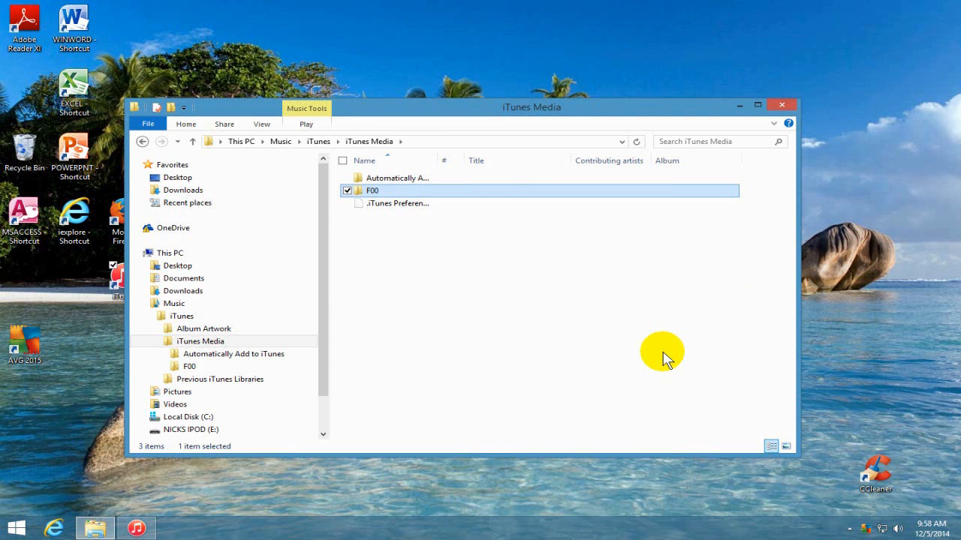
{"action": "mouse_move", "coordinate": [663, 367]}
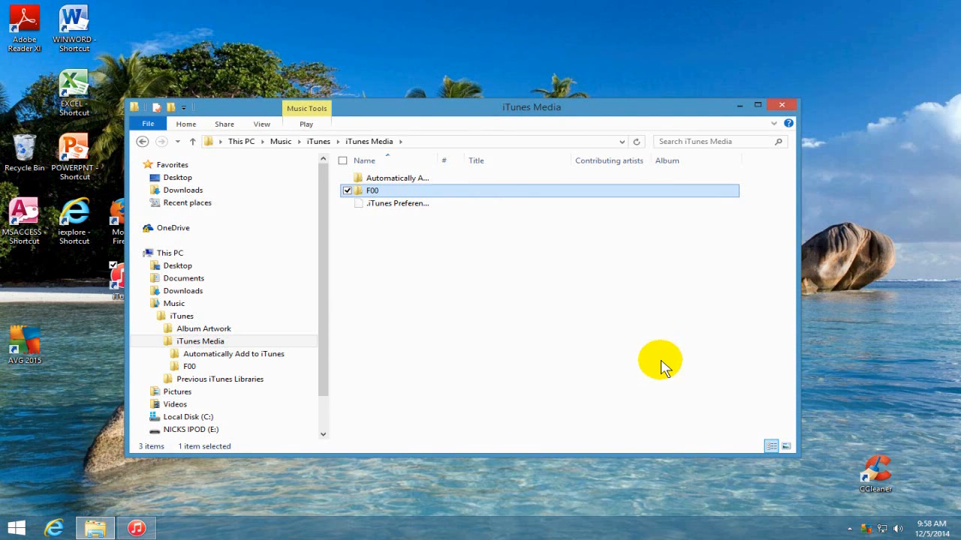
{"action": "mouse_move", "coordinate": [782, 105]}
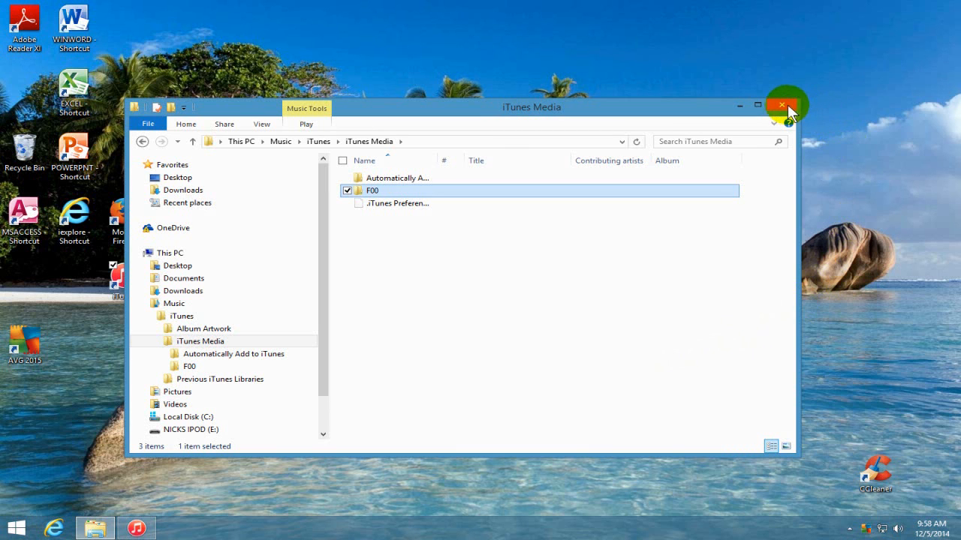
{"action": "left_click", "coordinate": [781, 105]}
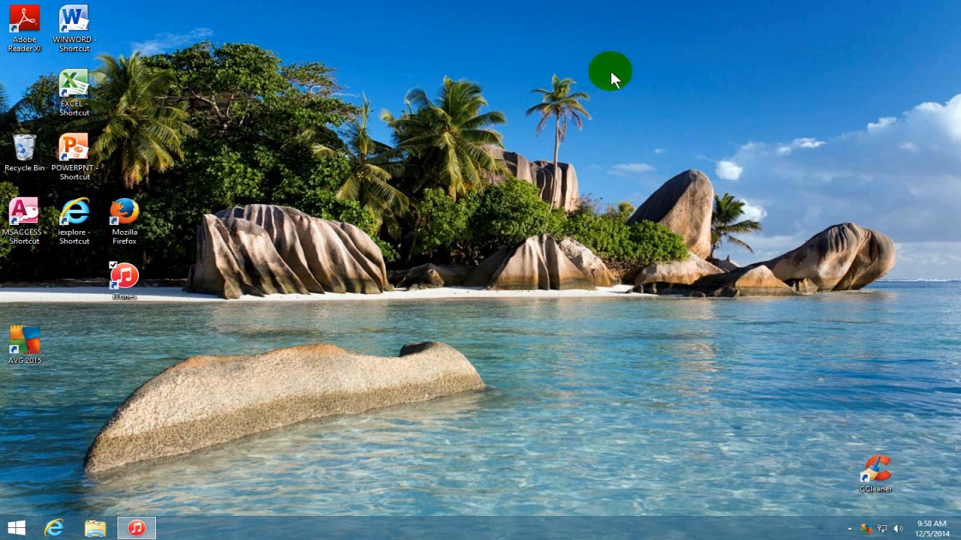
{"action": "mouse_move", "coordinate": [135, 529]}
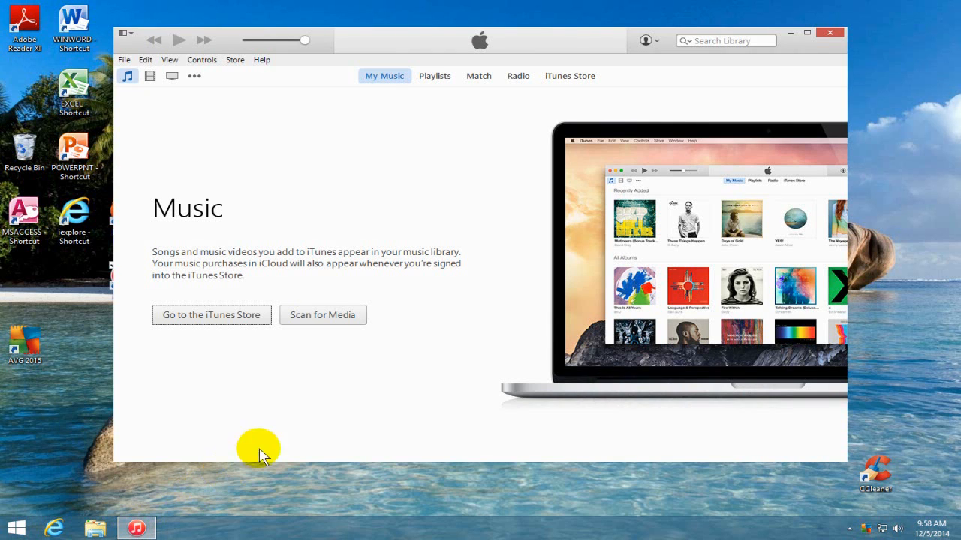
{"action": "mouse_move", "coordinate": [153, 45]}
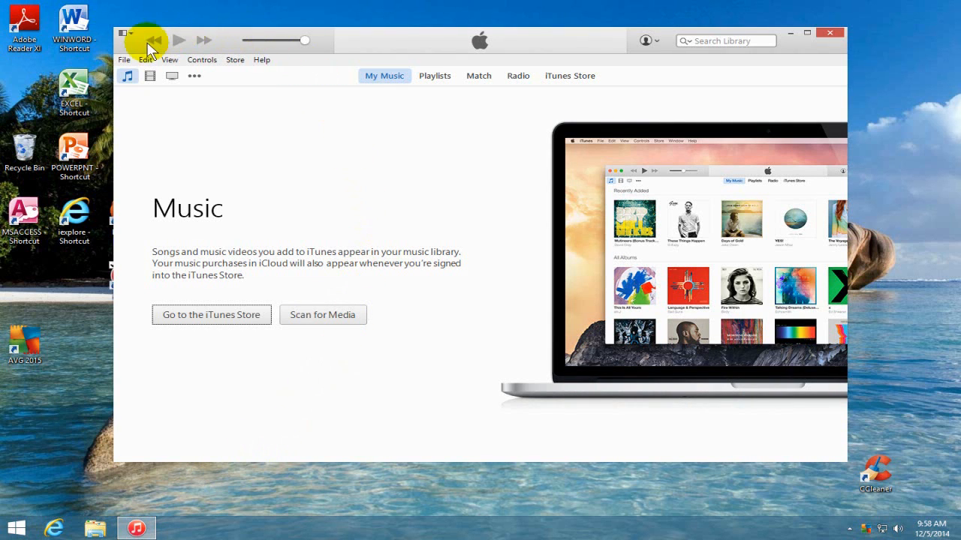
Check iTunes Advanced Preferences via Edit and cancel without changing settings
{"action": "left_click", "coordinate": [144, 60]}
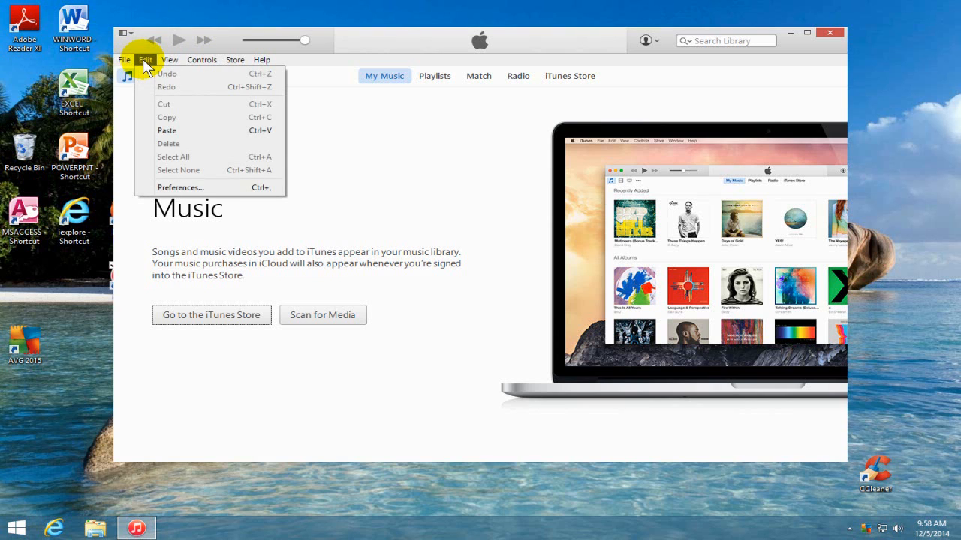
{"action": "mouse_move", "coordinate": [180, 188]}
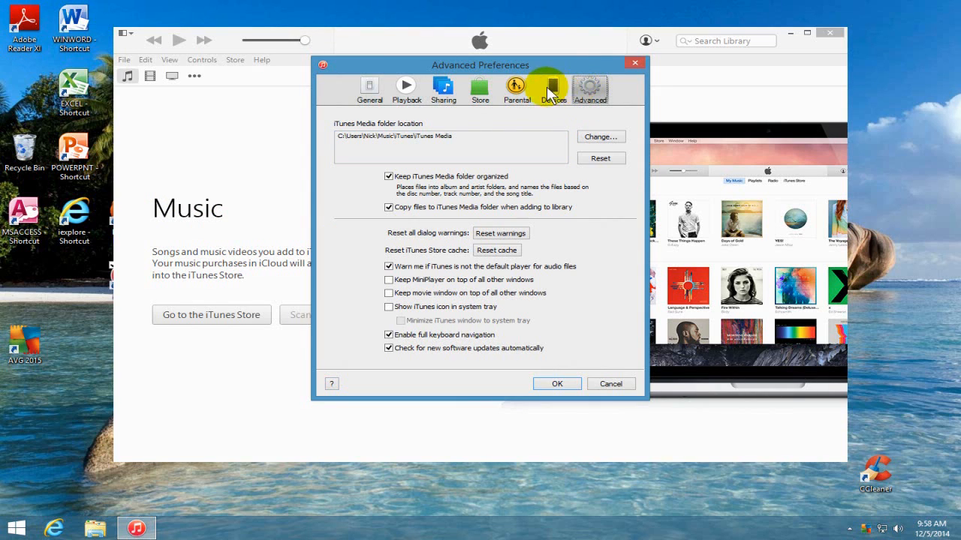
{"action": "mouse_move", "coordinate": [420, 157]}
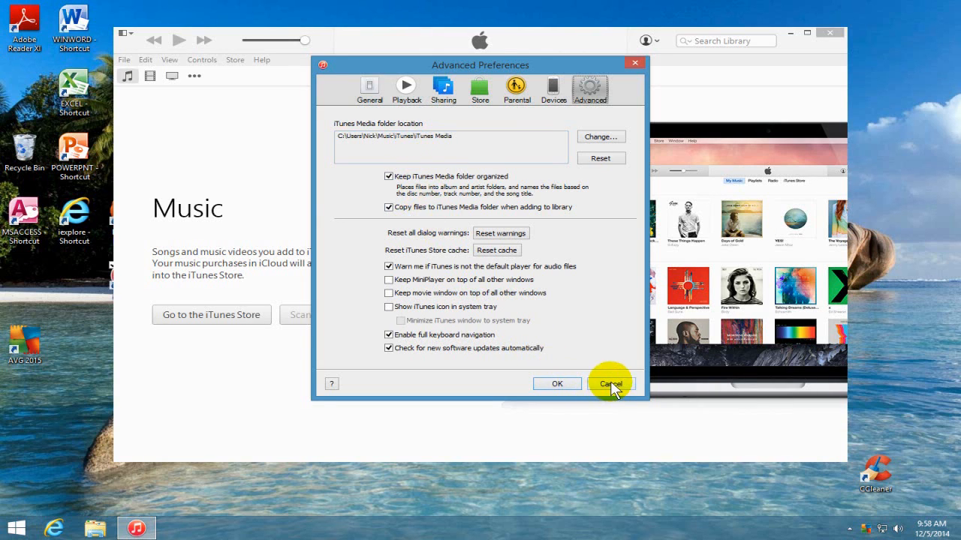
{"action": "left_click", "coordinate": [610, 384]}
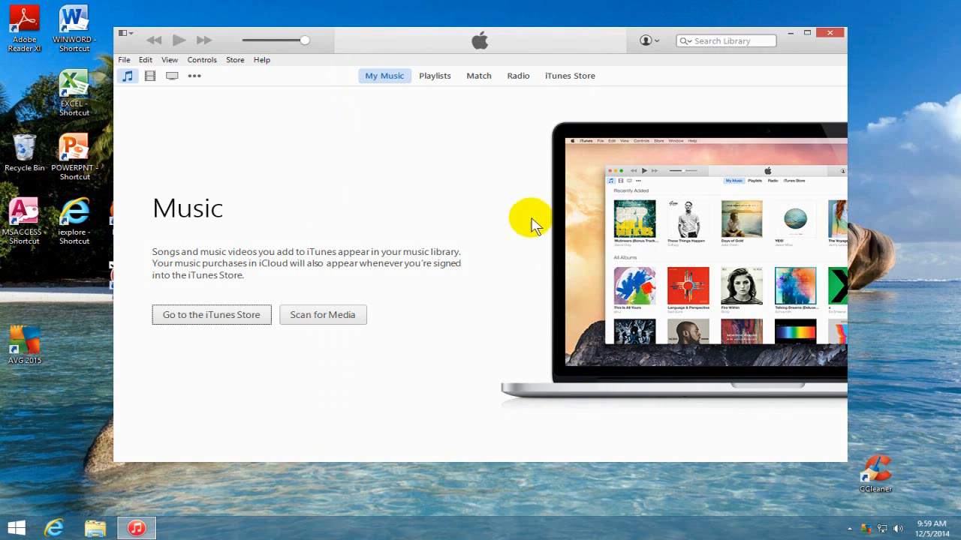
Add folder Music > iTunes > iTunes Media > F00 to the library, listing its four songs
{"action": "left_click", "coordinate": [123, 60]}
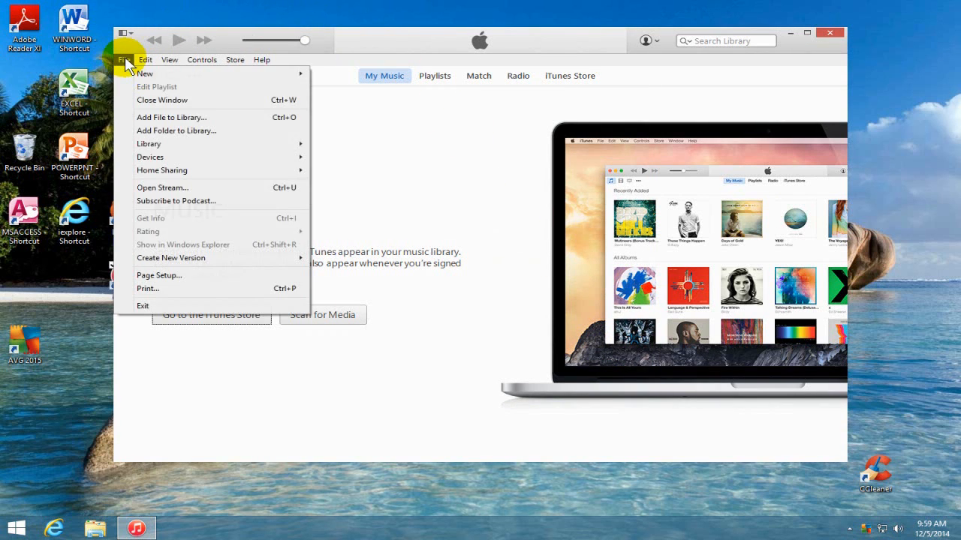
{"action": "mouse_move", "coordinate": [162, 140]}
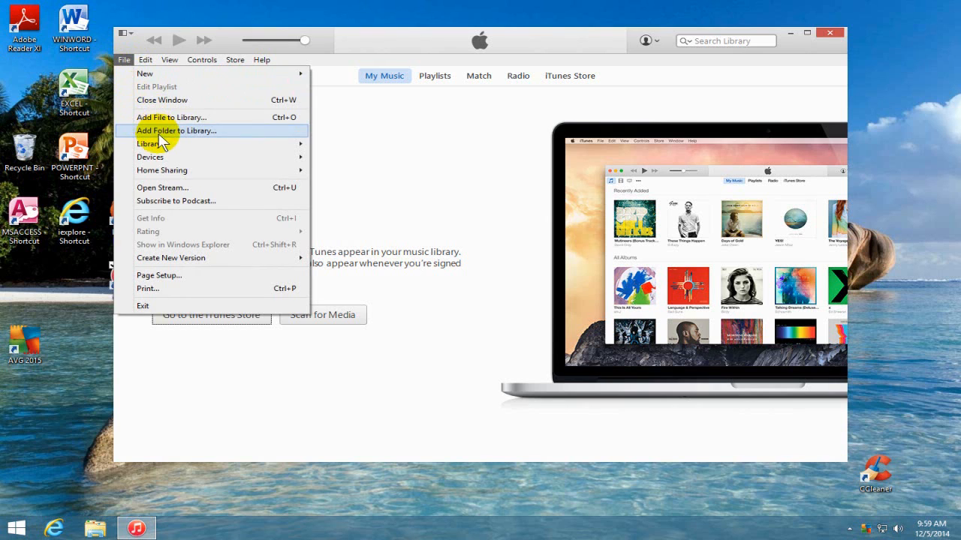
{"action": "left_click", "coordinate": [177, 129]}
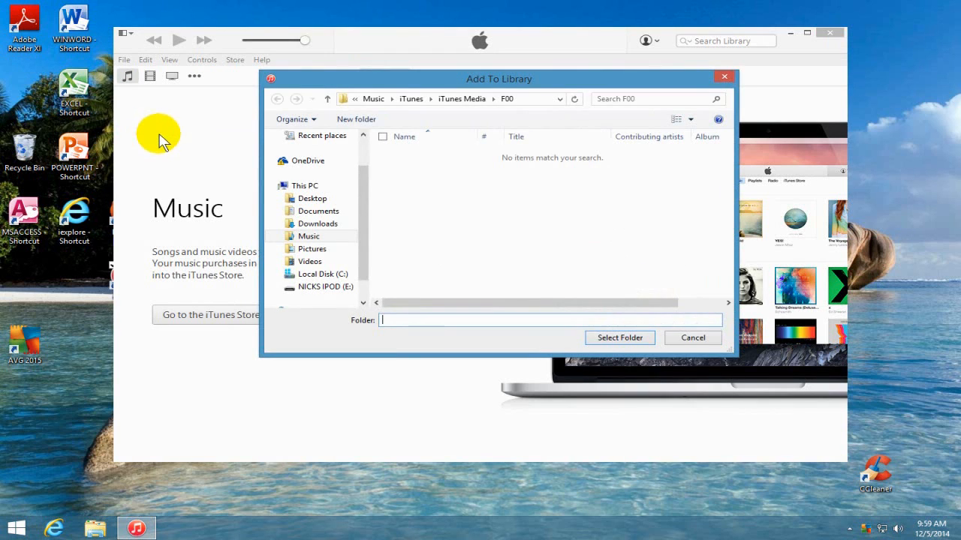
{"action": "left_click", "coordinate": [309, 236]}
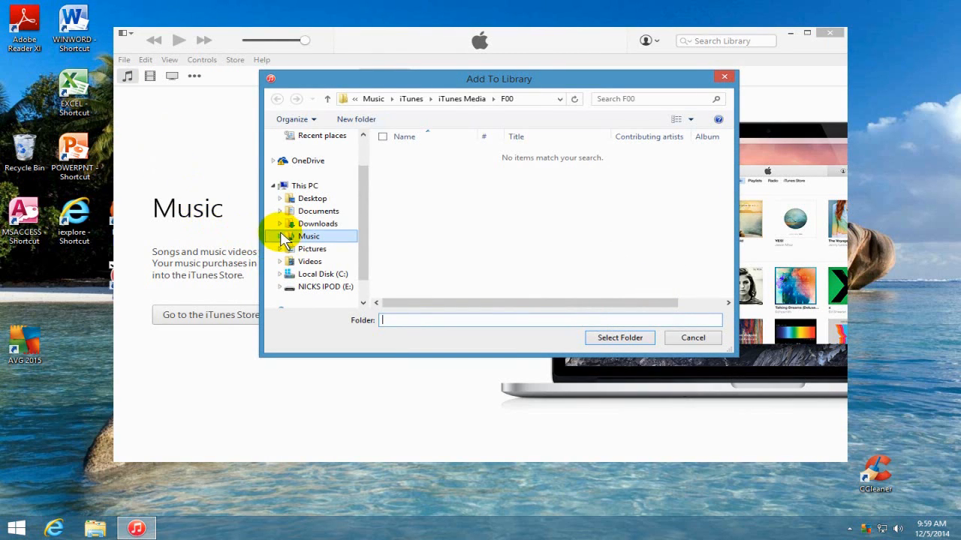
{"action": "left_click", "coordinate": [280, 237]}
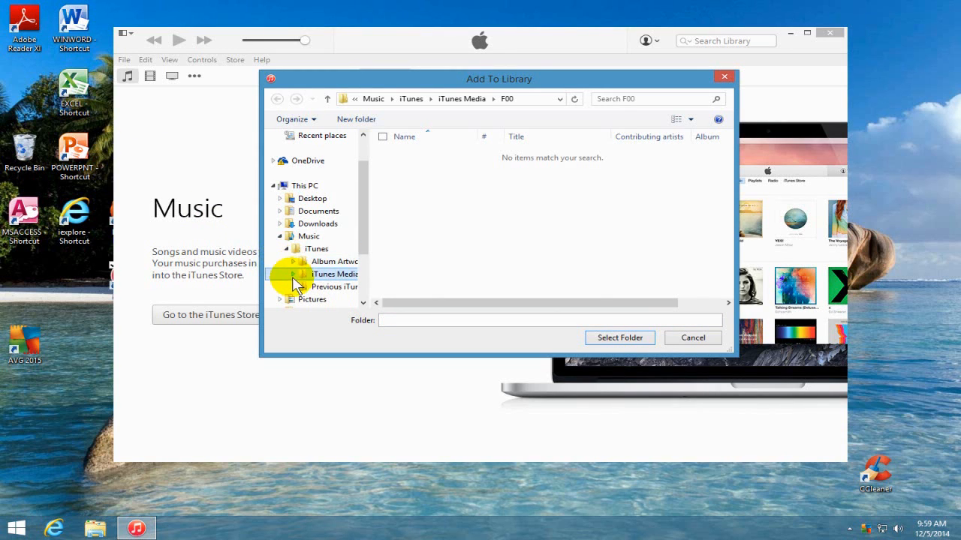
{"action": "left_click", "coordinate": [294, 273]}
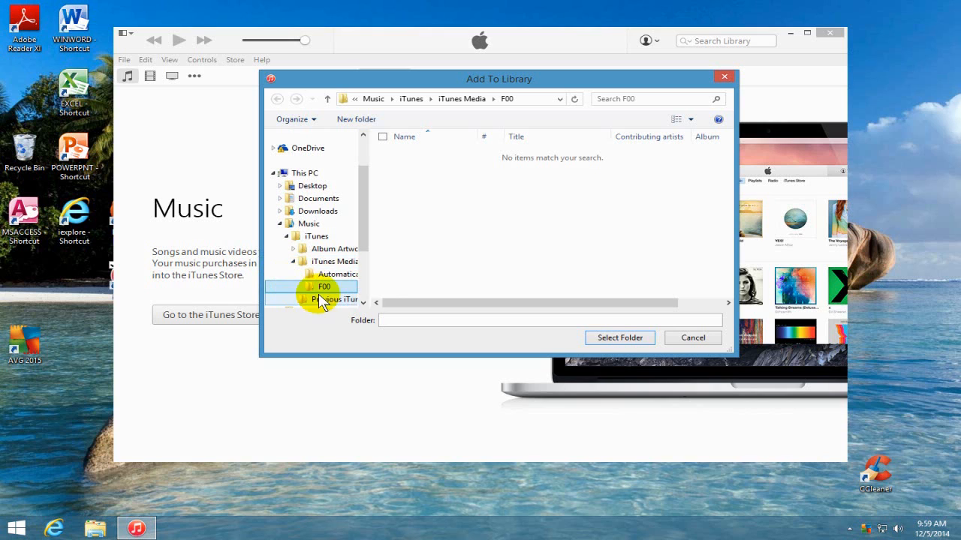
{"action": "left_click", "coordinate": [324, 285]}
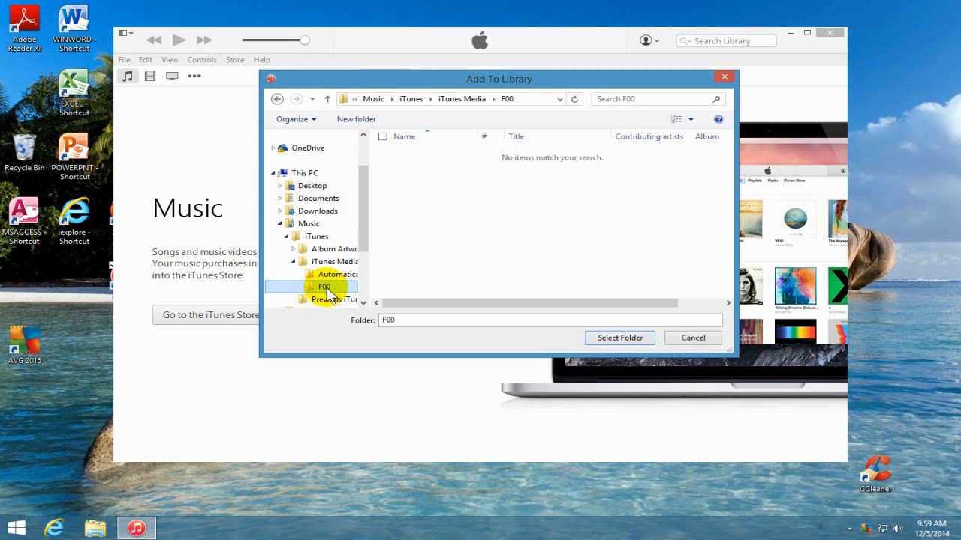
{"action": "mouse_move", "coordinate": [589, 378]}
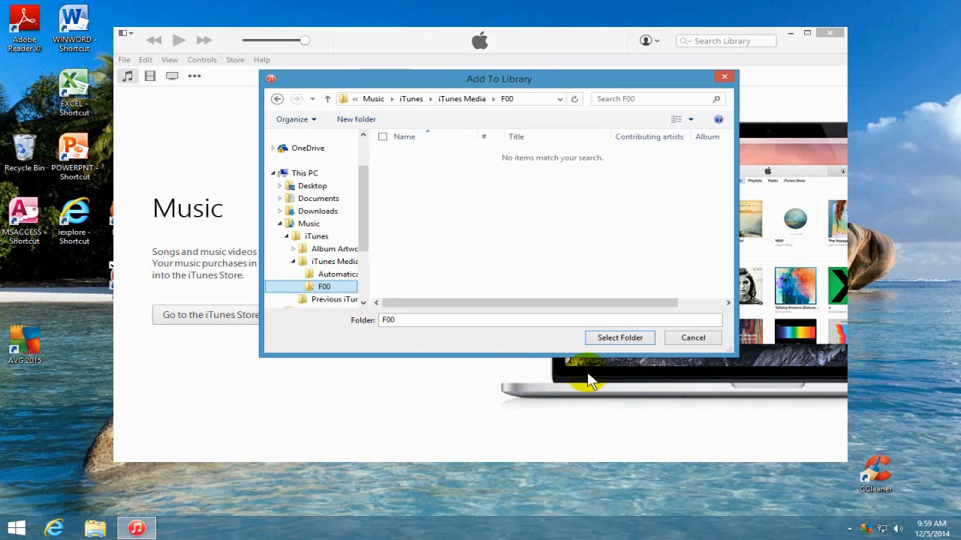
{"action": "left_click", "coordinate": [619, 337]}
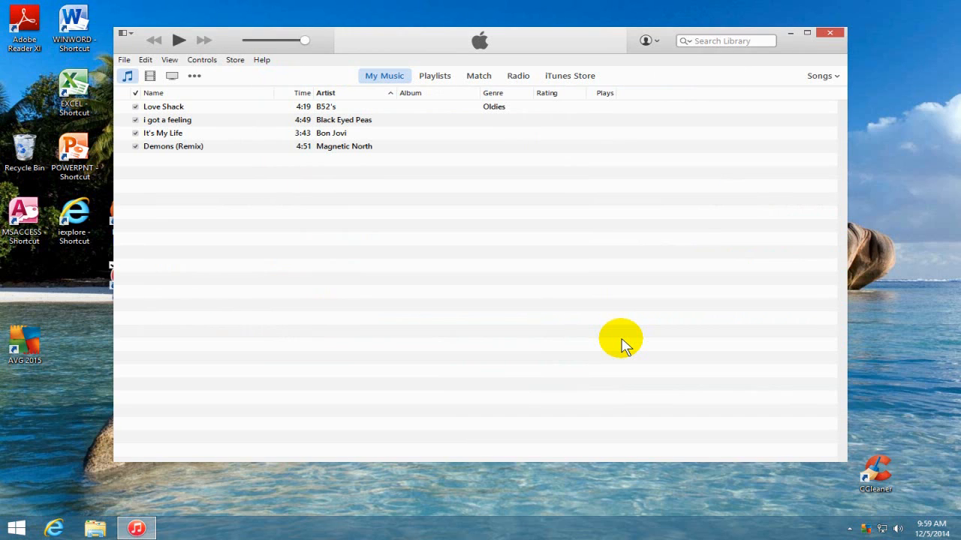
{"action": "mouse_move", "coordinate": [314, 68]}
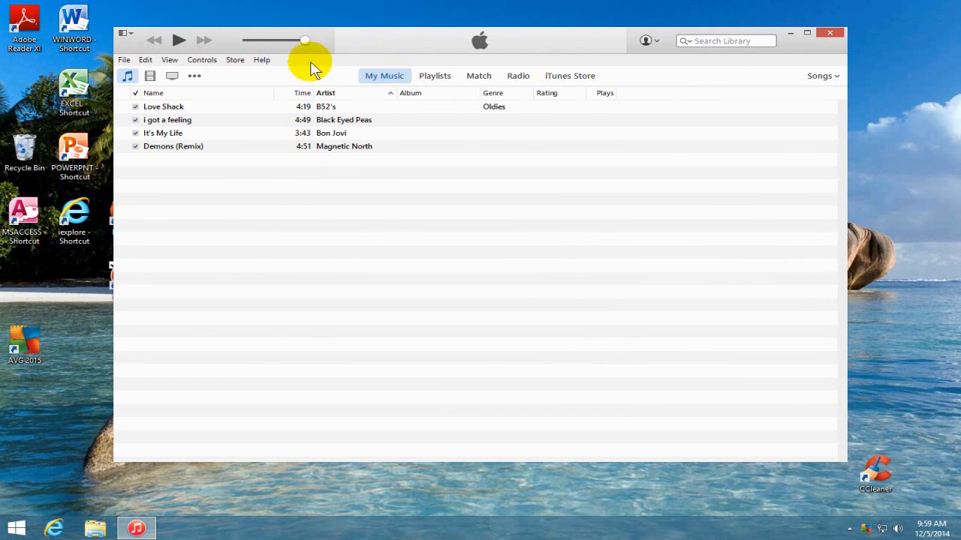
{"action": "mouse_move", "coordinate": [175, 107]}
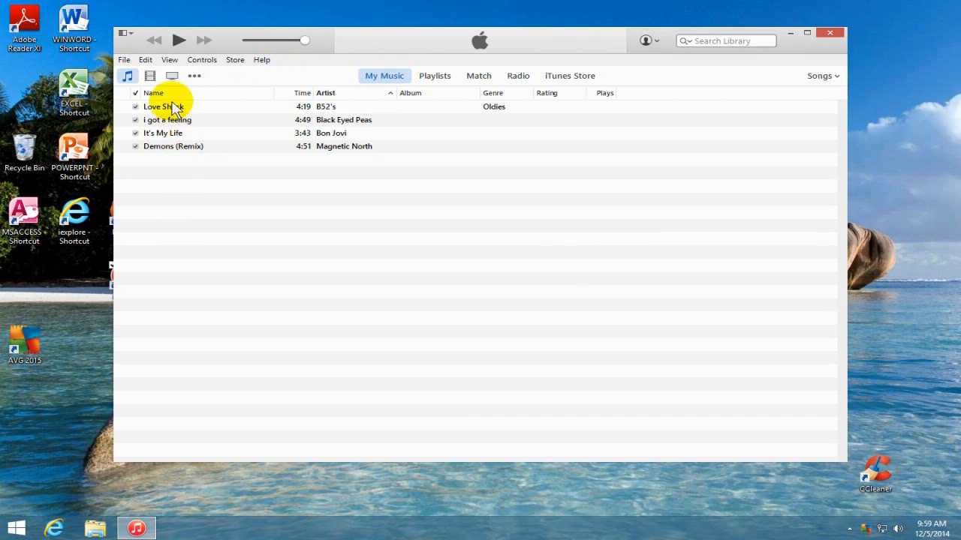
{"action": "mouse_move", "coordinate": [180, 163]}
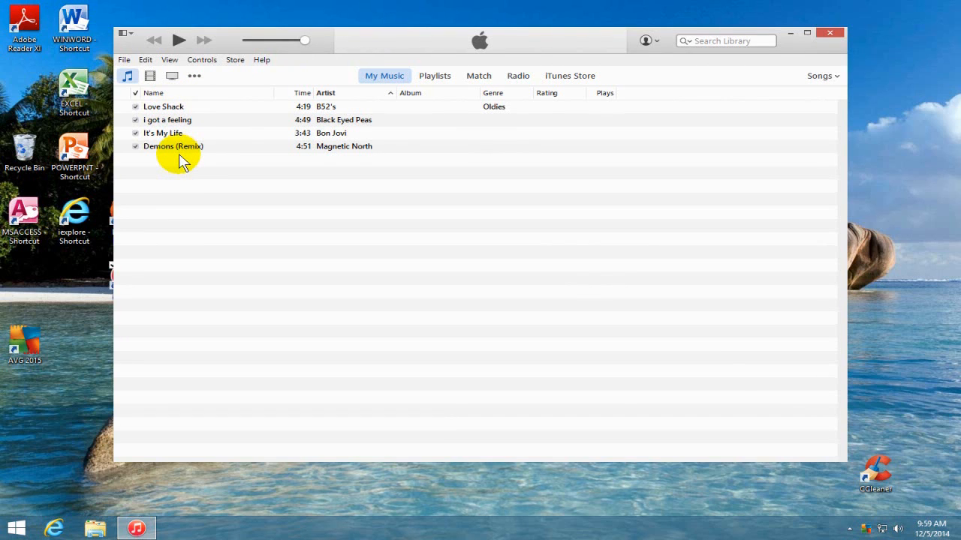
{"action": "mouse_move", "coordinate": [222, 217]}
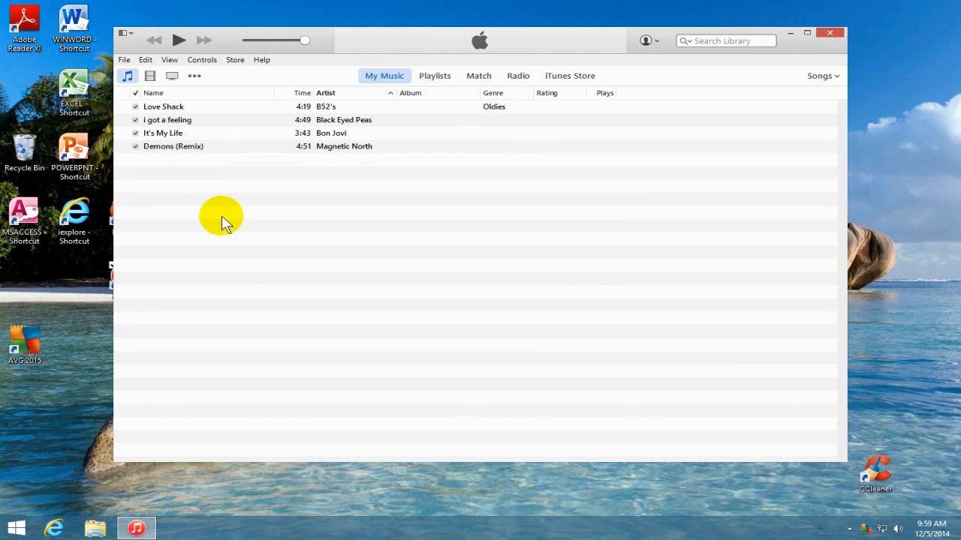
{"action": "mouse_move", "coordinate": [730, 171]}
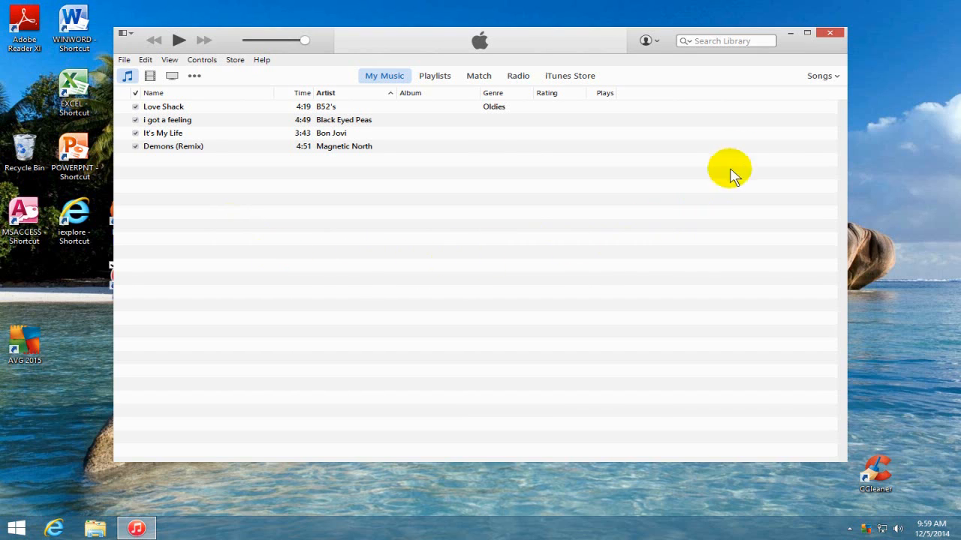
Bring up the library view choices (Songs, Albums, Artists, Composers, Genres)
{"action": "left_click", "coordinate": [821, 75]}
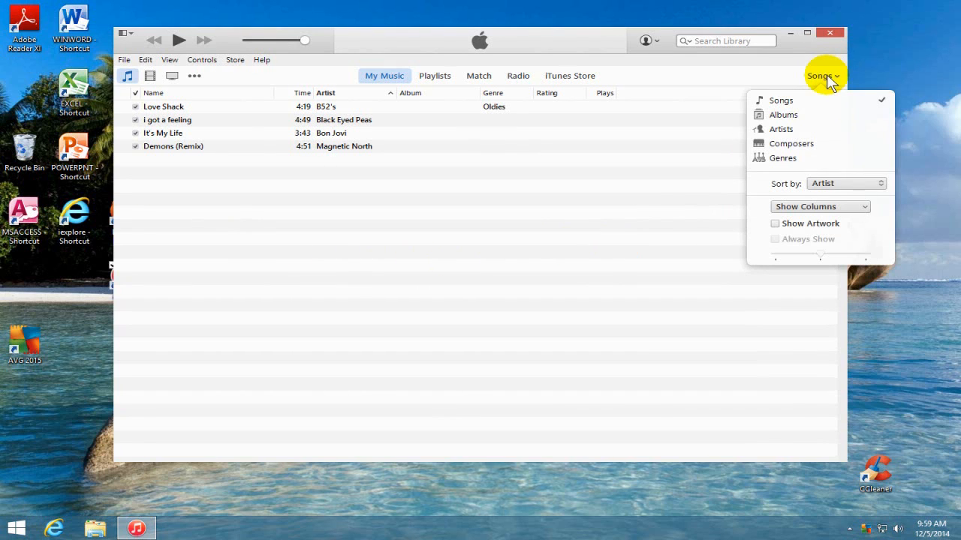
{"action": "left_click", "coordinate": [783, 114]}
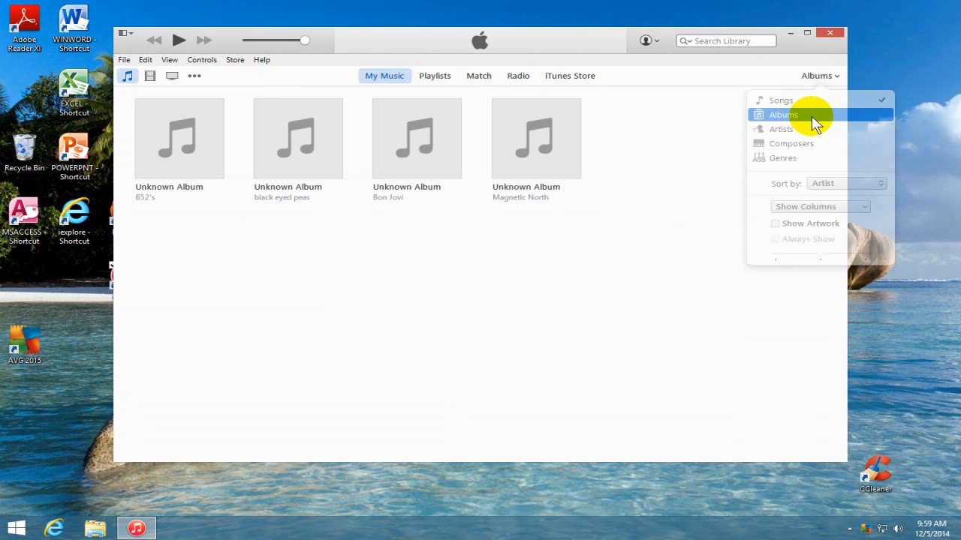
{"action": "left_click", "coordinate": [783, 114]}
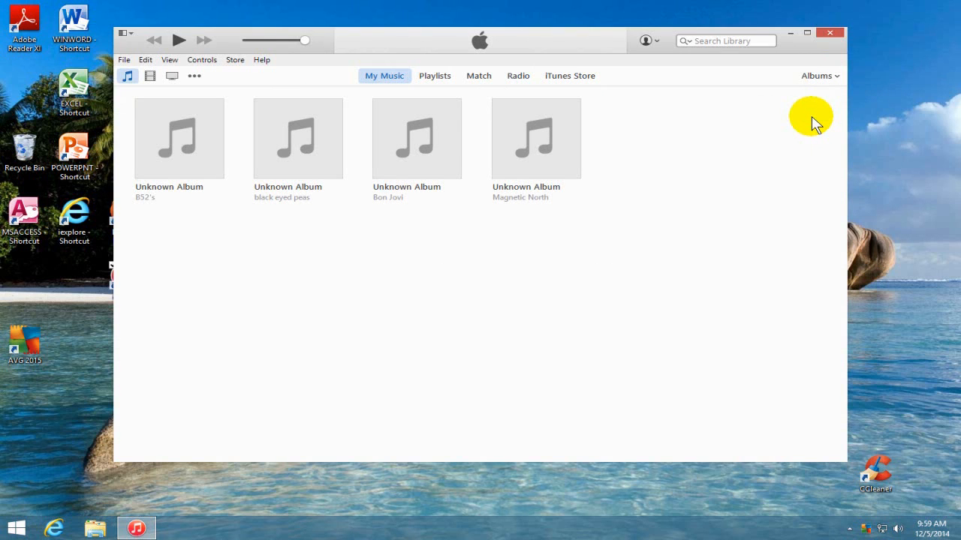
{"action": "left_click", "coordinate": [819, 75]}
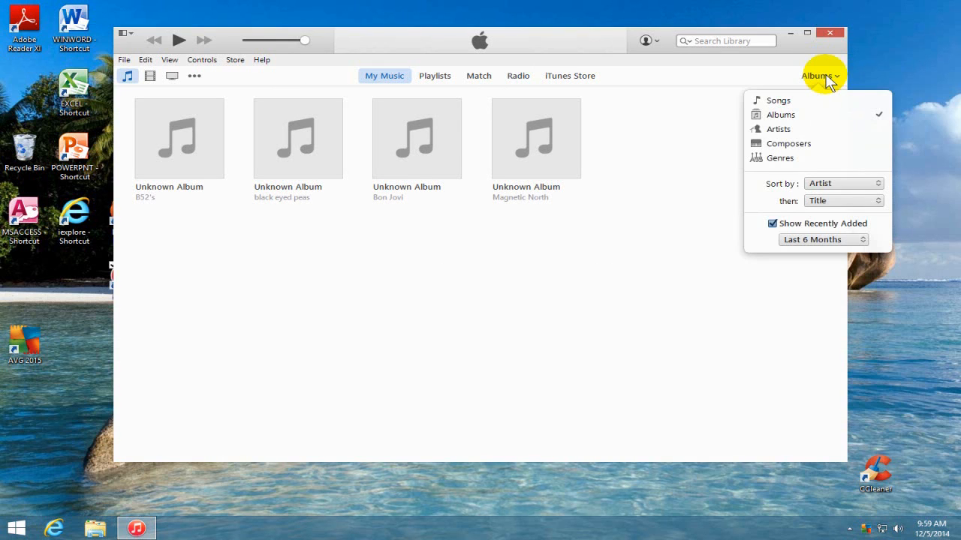
{"action": "left_click", "coordinate": [780, 129]}
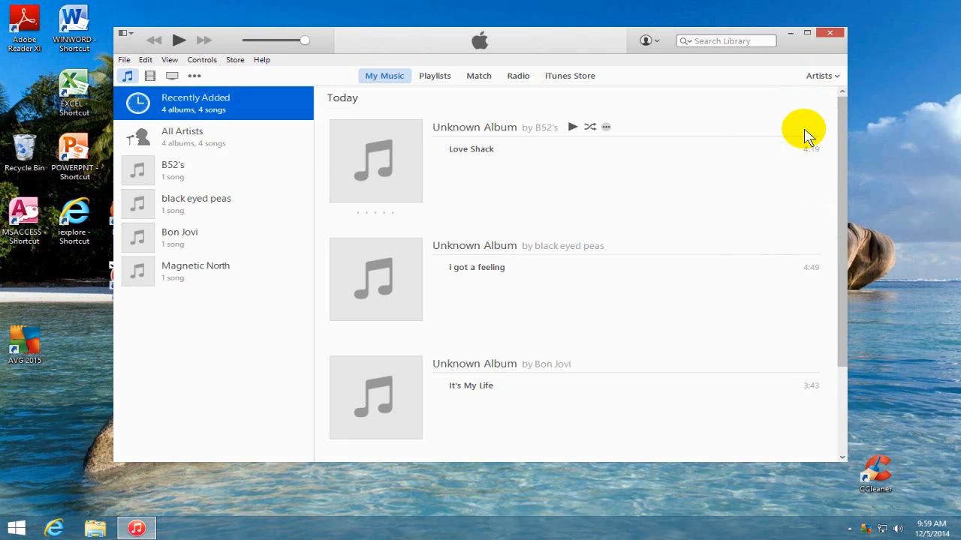
{"action": "mouse_move", "coordinate": [833, 81]}
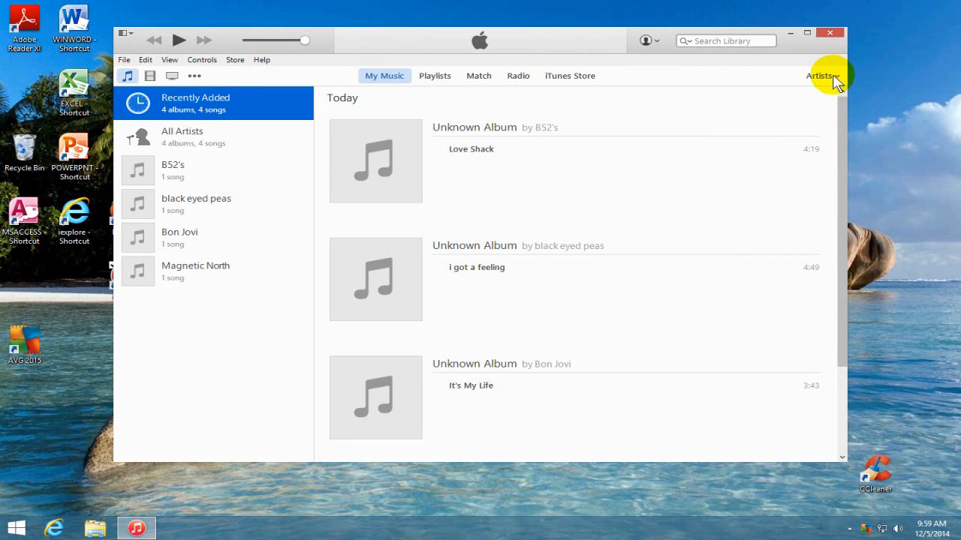
{"action": "left_click", "coordinate": [819, 75]}
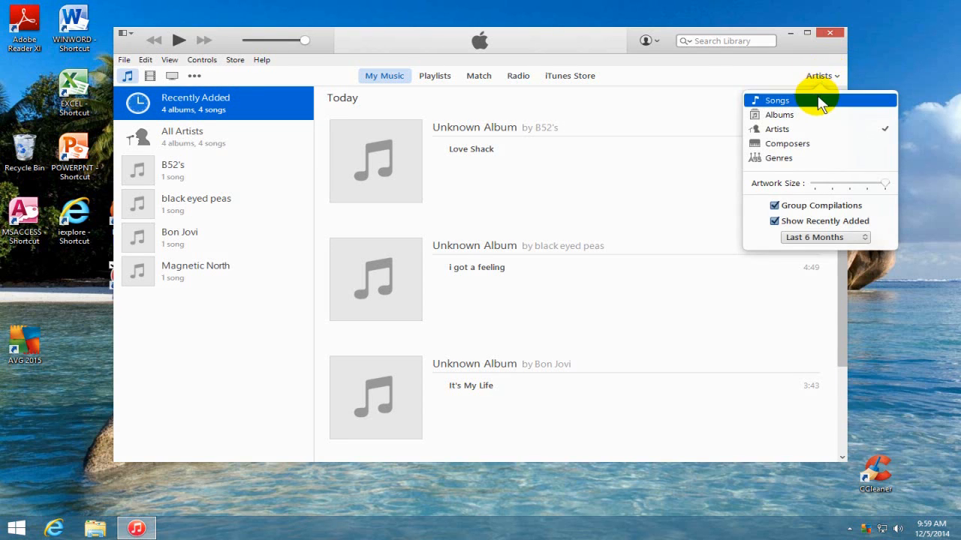
{"action": "left_click", "coordinate": [777, 99]}
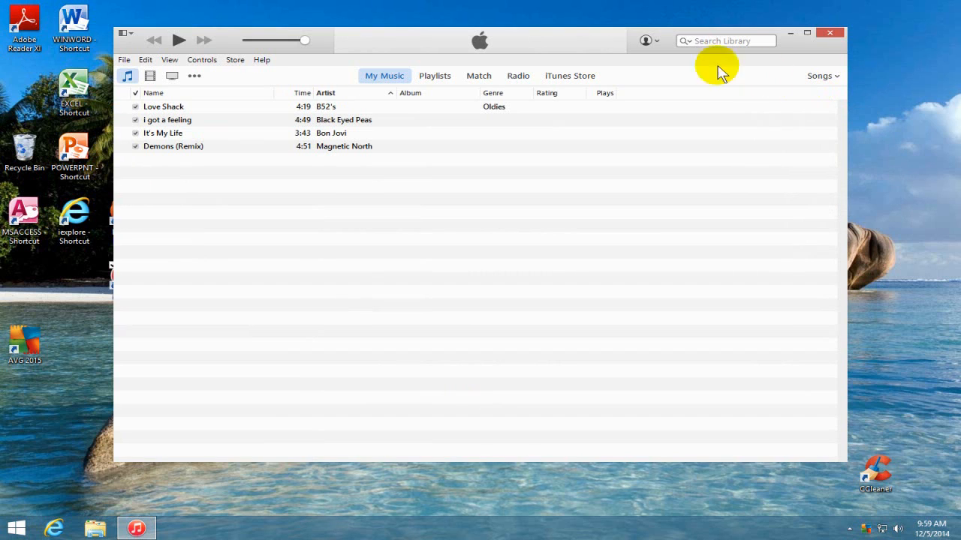
{"action": "mouse_move", "coordinate": [441, 222]}
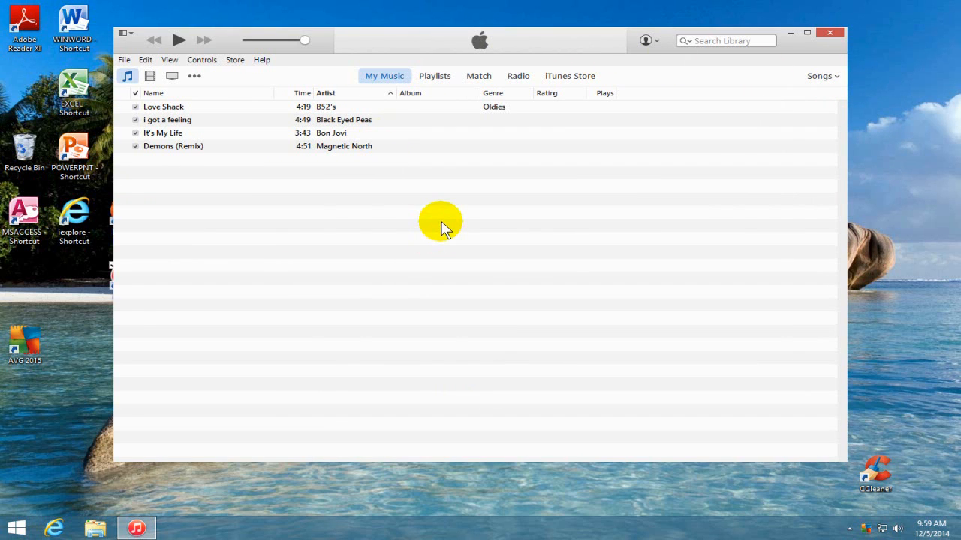